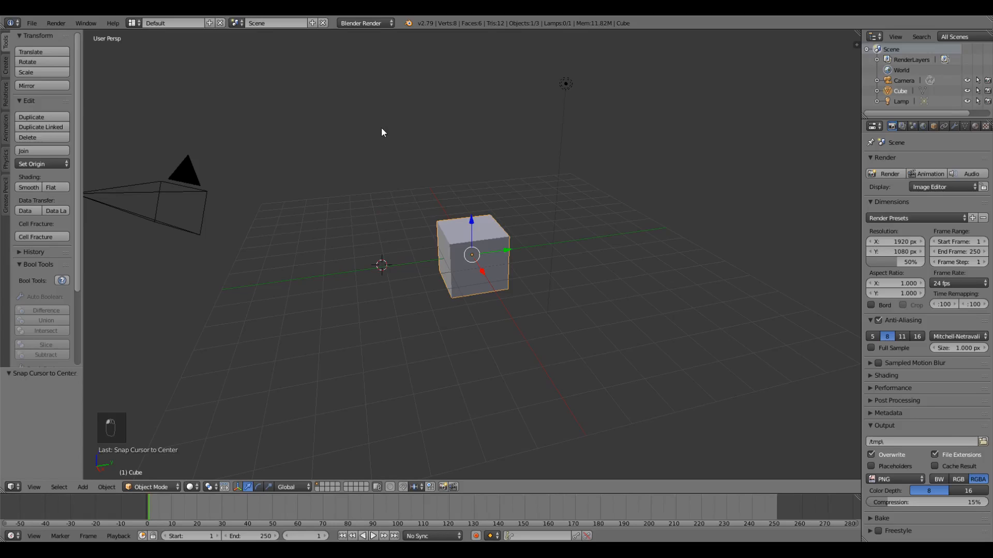
Snap the 3D cursor to the world origin and delete the default cube, camera and lamp
key(shift+s)
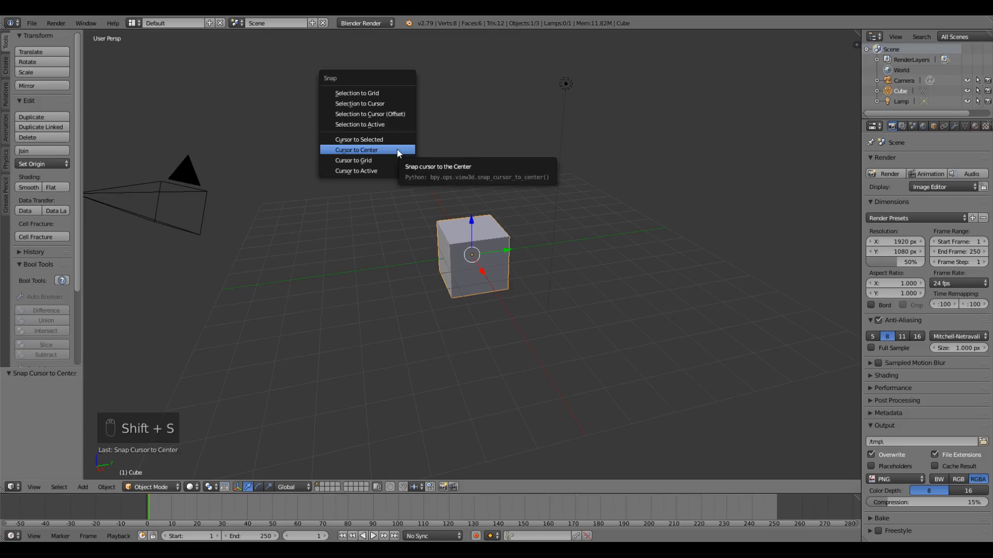
click(355, 149)
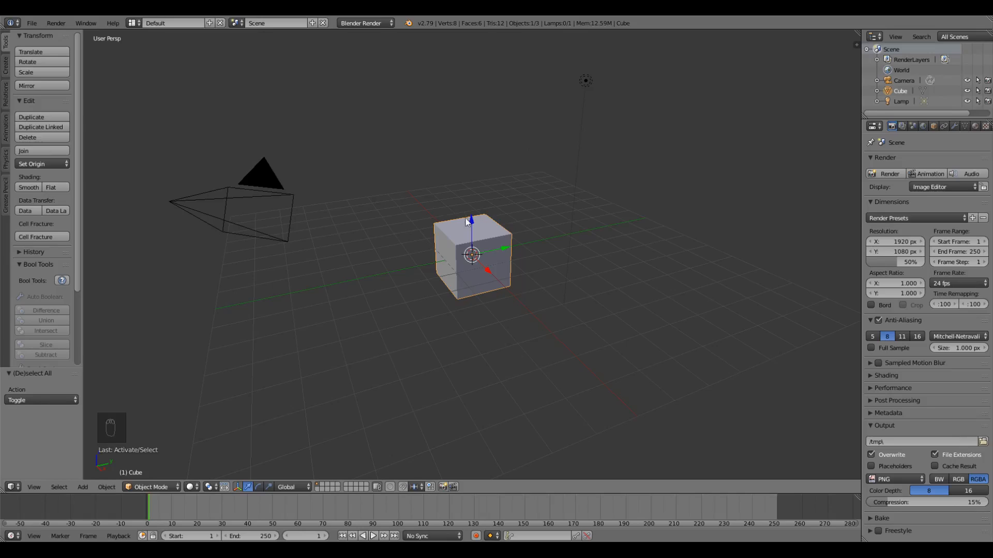
key(a)
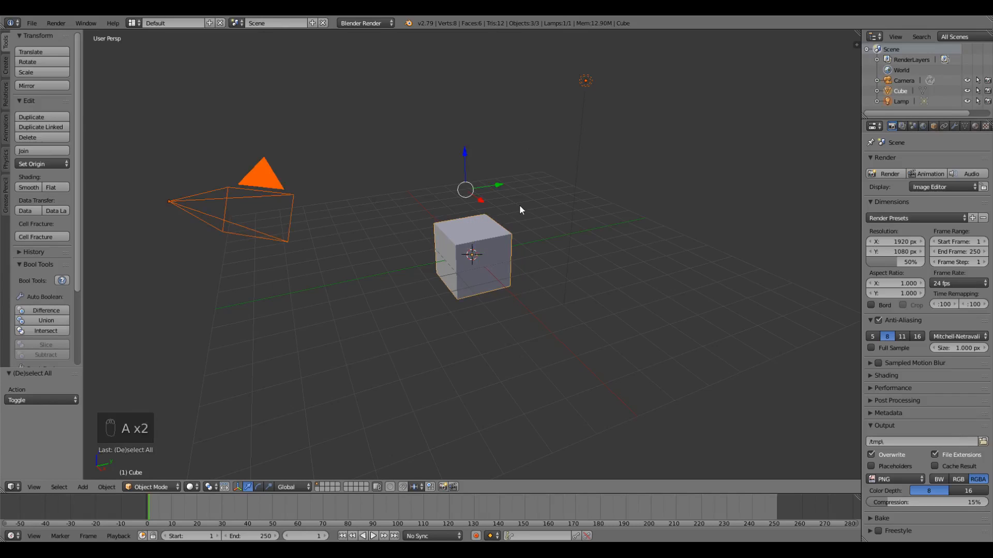
key(x)
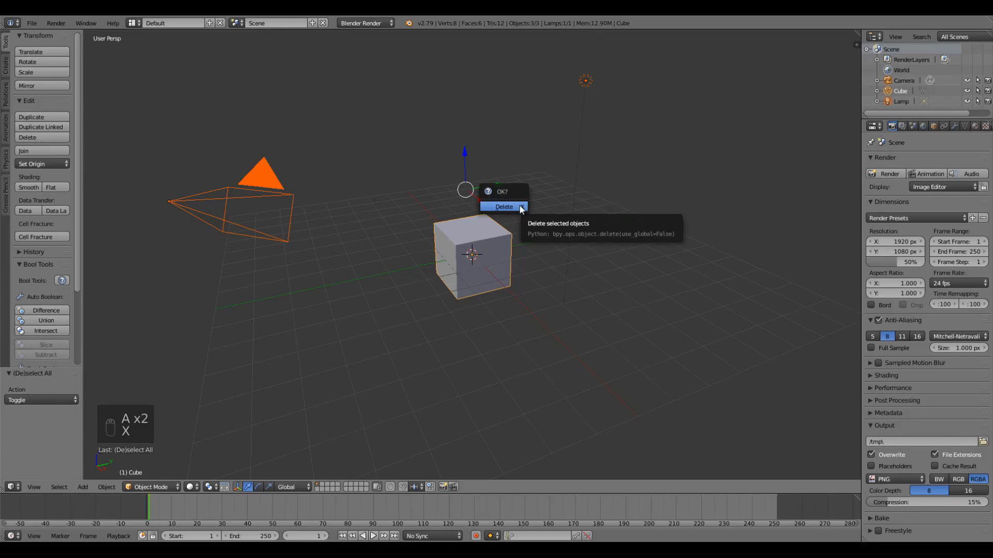
click(503, 207)
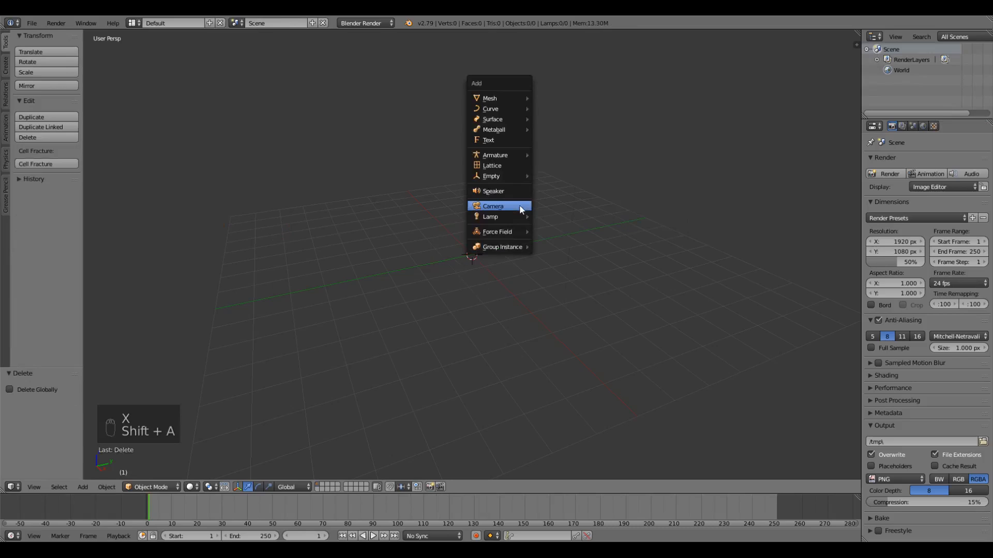
mouse_move(490, 98)
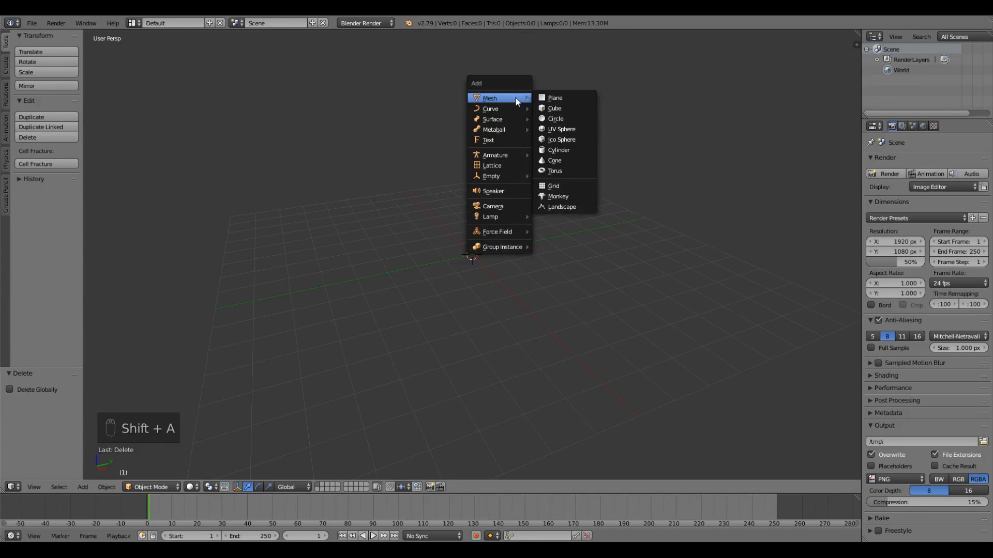
Add an icosphere and delete its bottom half of vertices in Edit Mode, leaving a dome
click(560, 140)
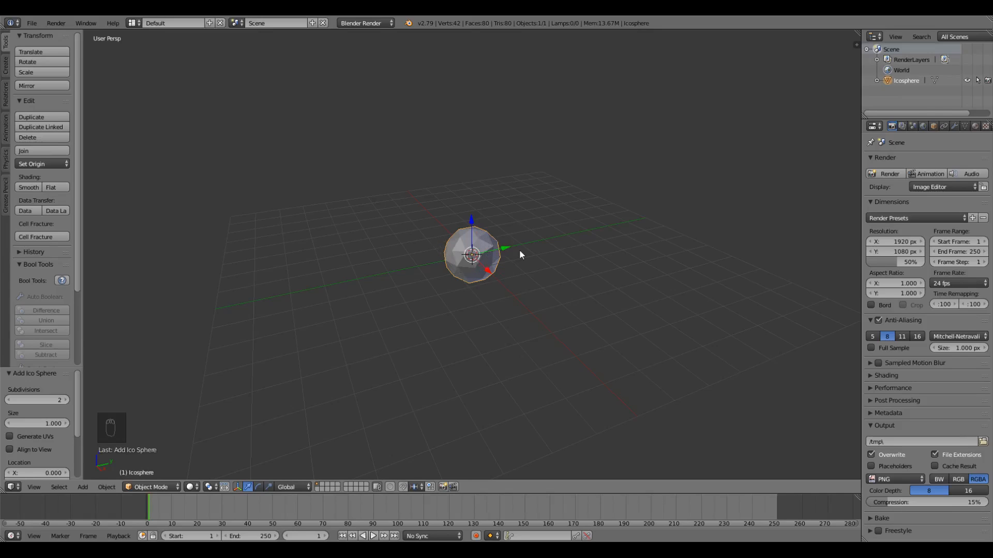
mouse_move(464, 259)
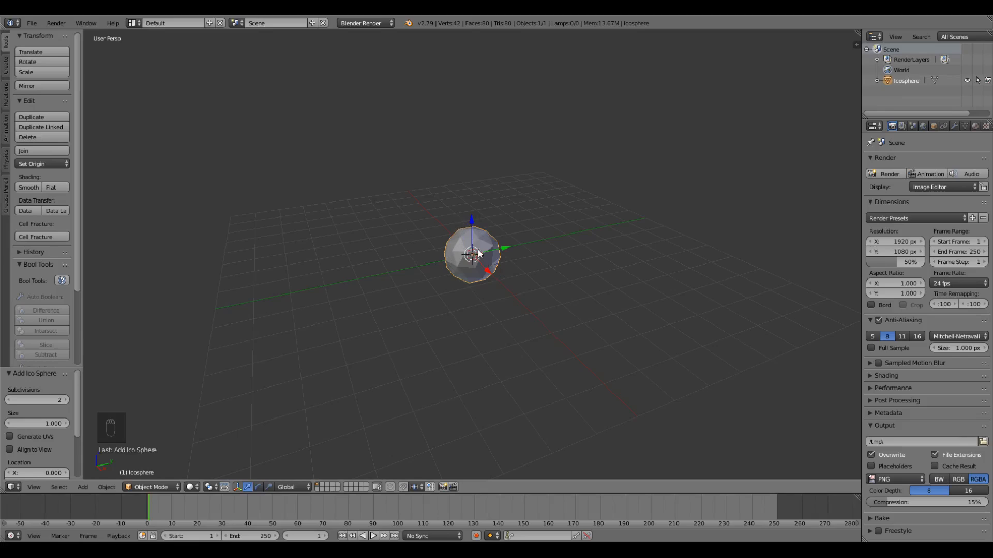
key(Tab)
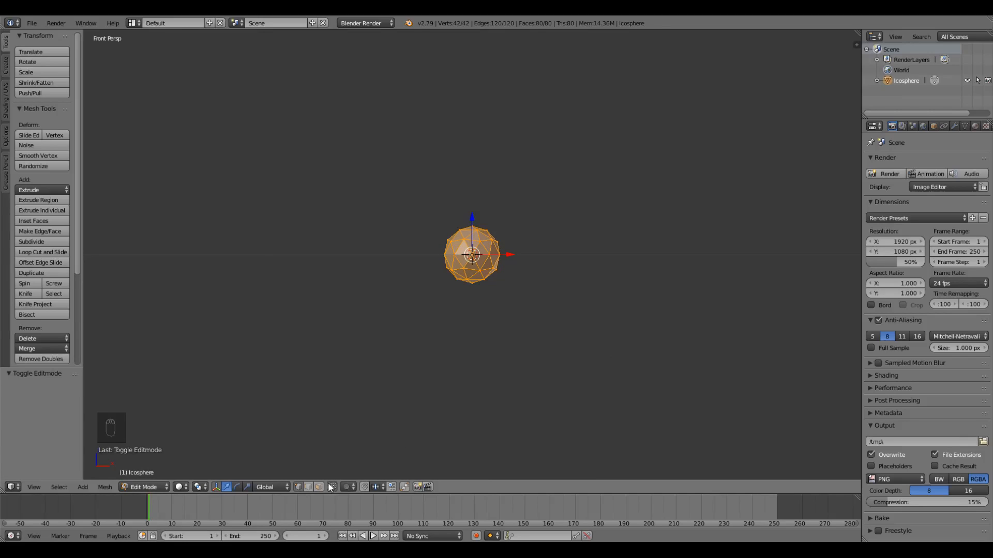
mouse_move(331, 487)
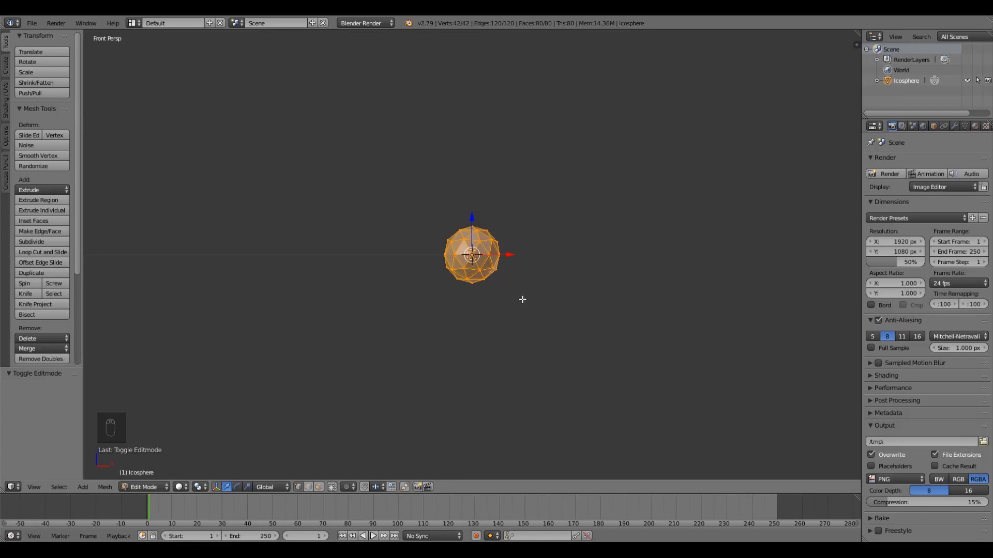
key(a)
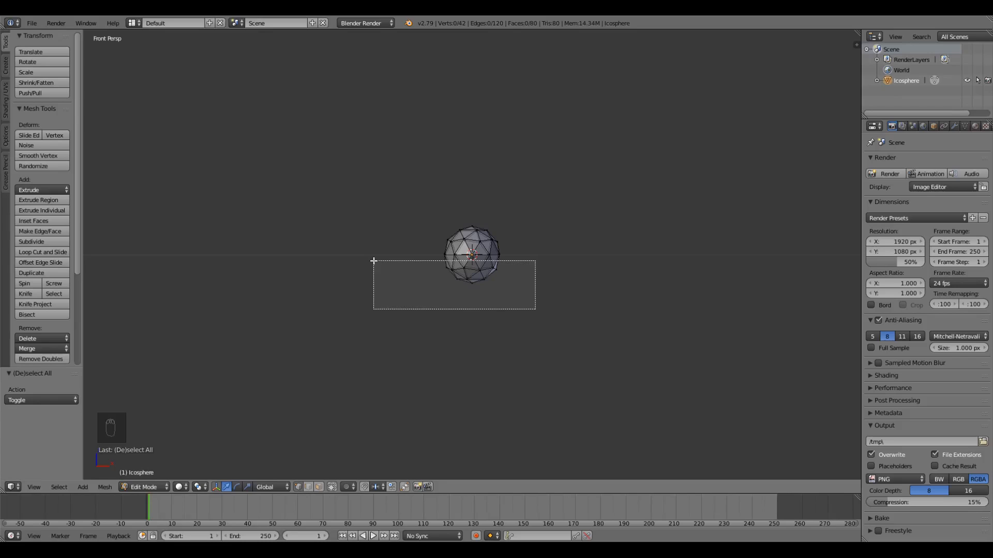
drag(374, 261, 535, 310)
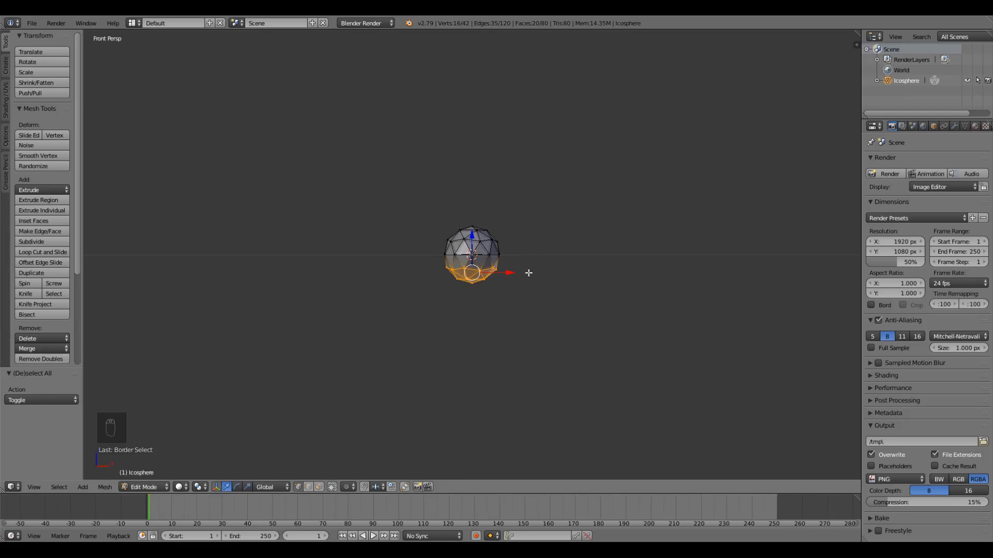
key(x)
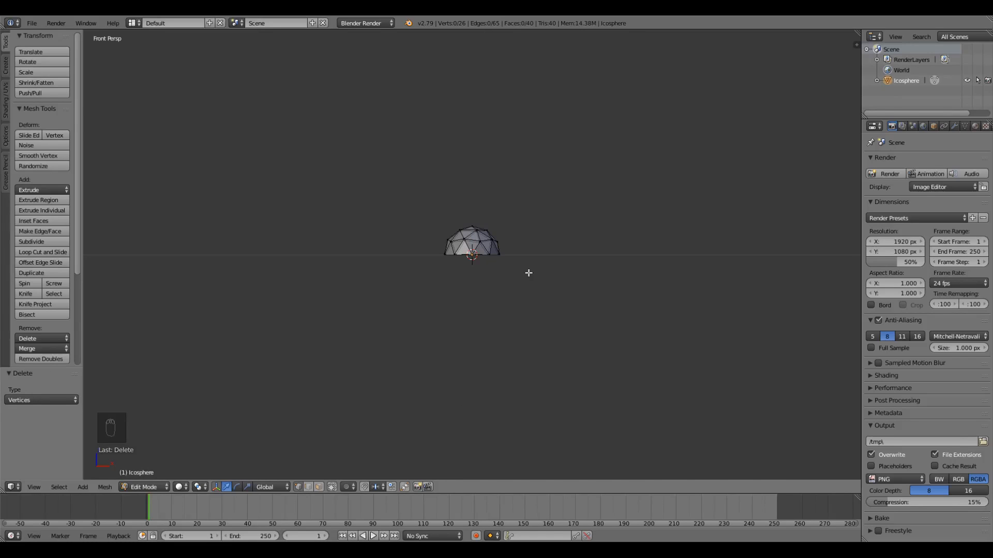
mouse_move(537, 271)
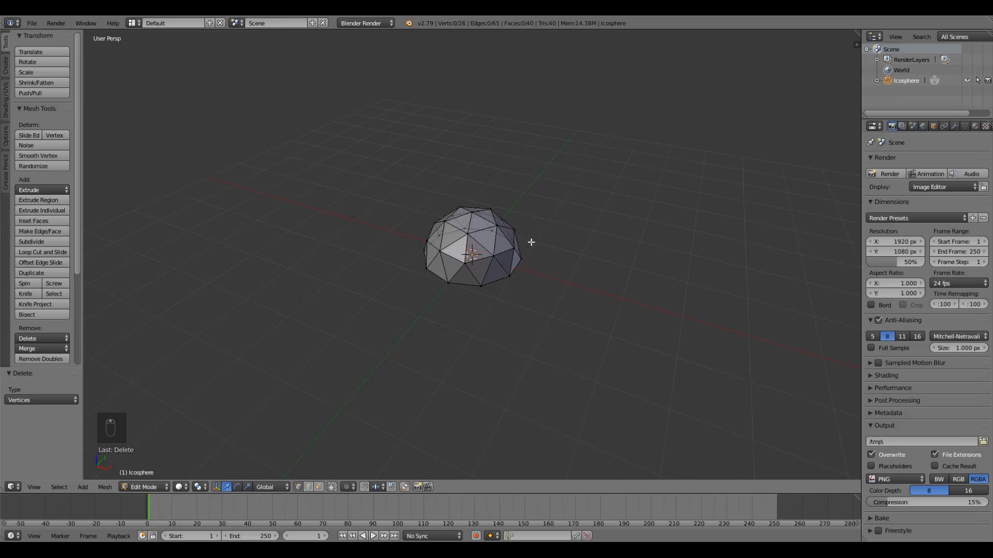
Subdivide the whole dome mesh twice and scale it up by a factor of 10
key(a)
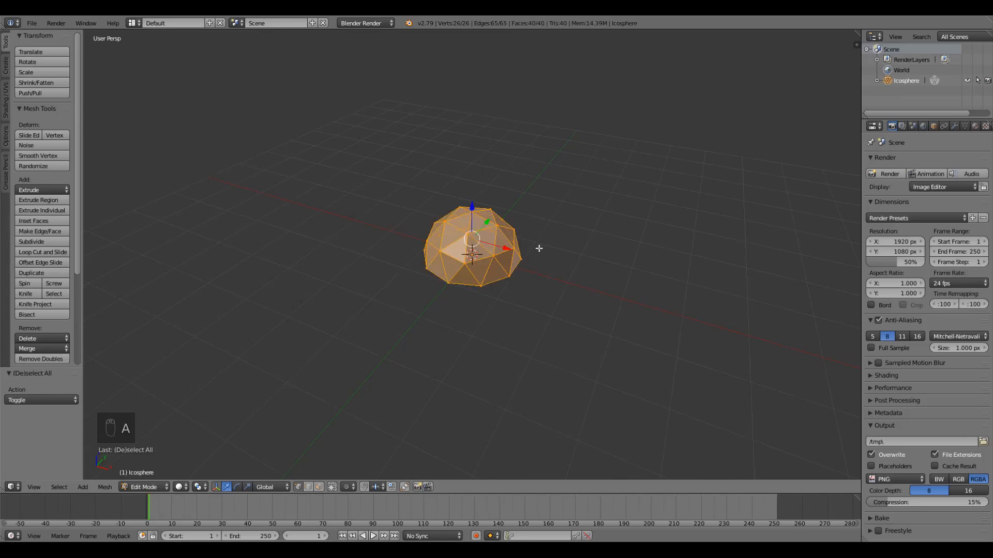
key(w)
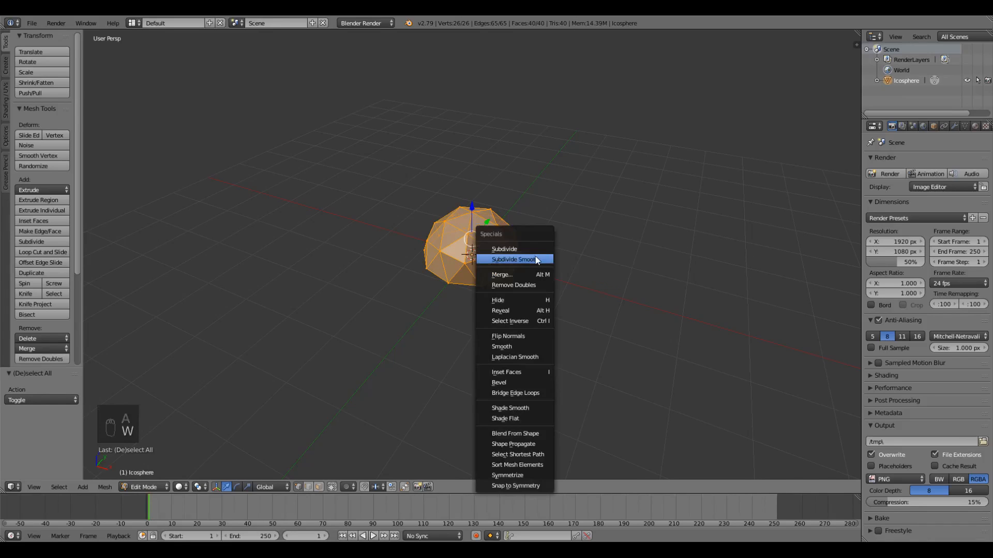
click(503, 248)
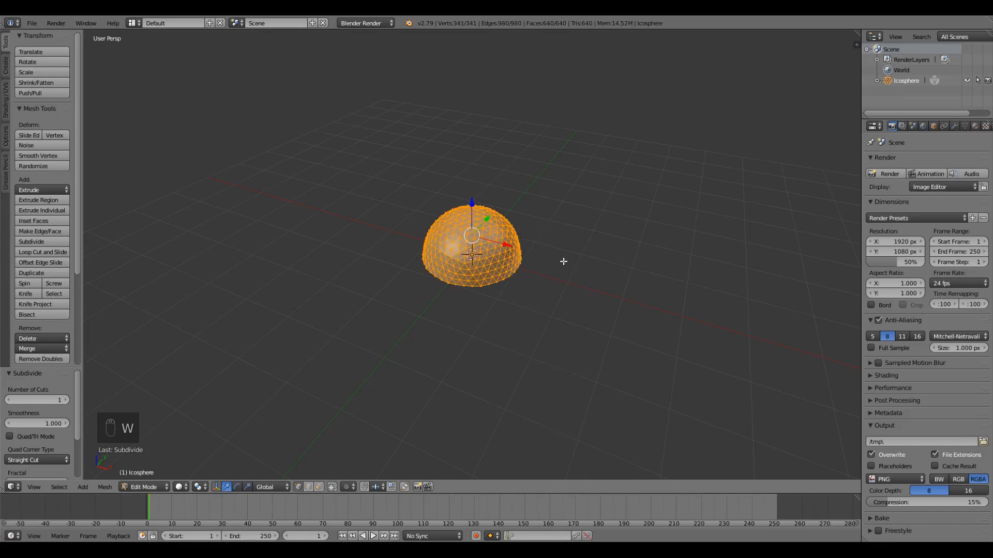
key(w)
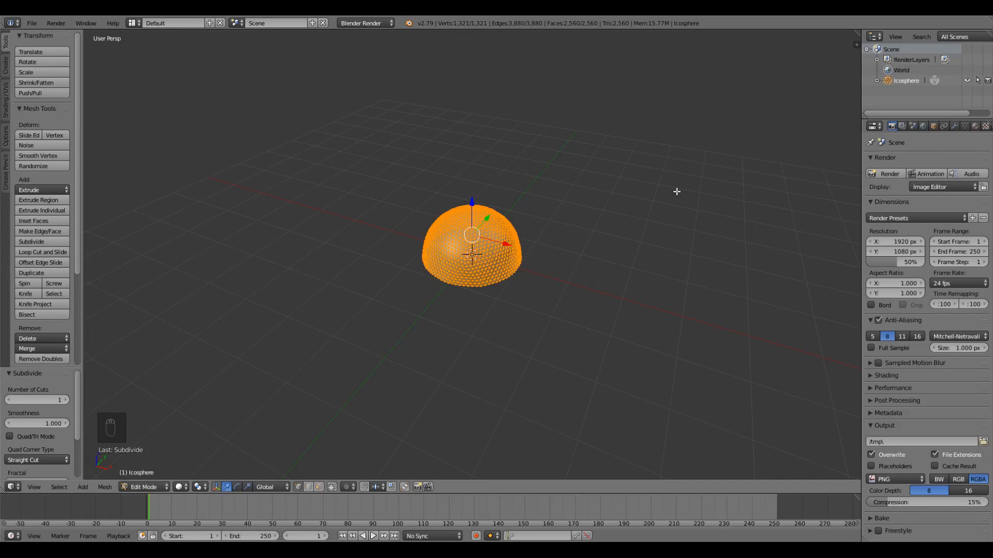
key(s)
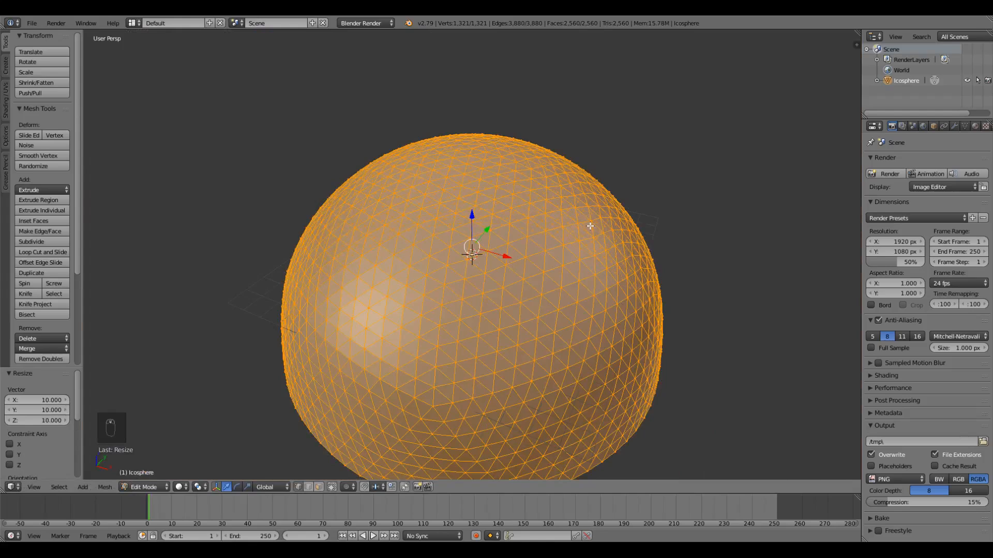
scroll(down, 3)
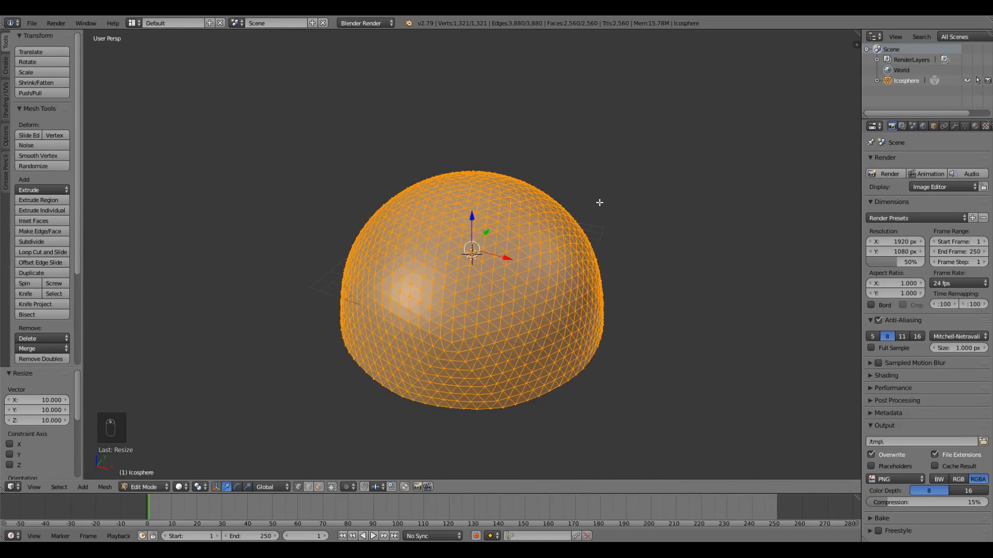
mouse_move(899, 157)
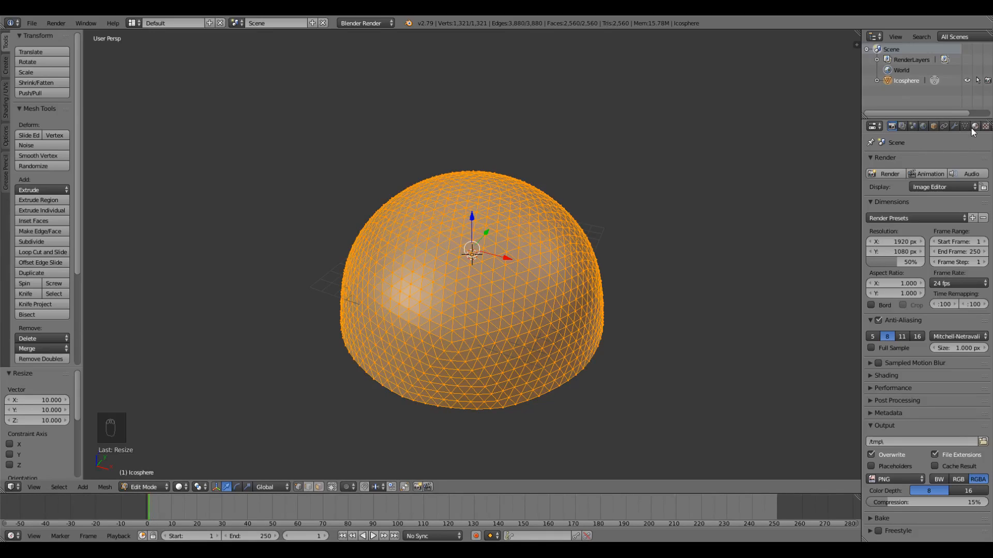
mouse_move(976, 126)
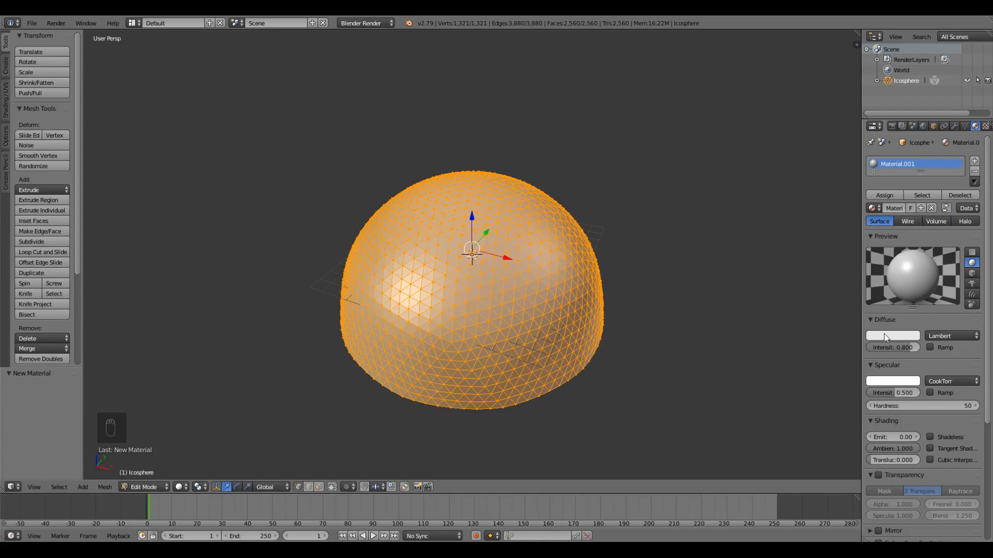
Set the dome material's diffuse colour to light cyan (about 0.15, 0.8, 0.8) and return to object mode
click(891, 335)
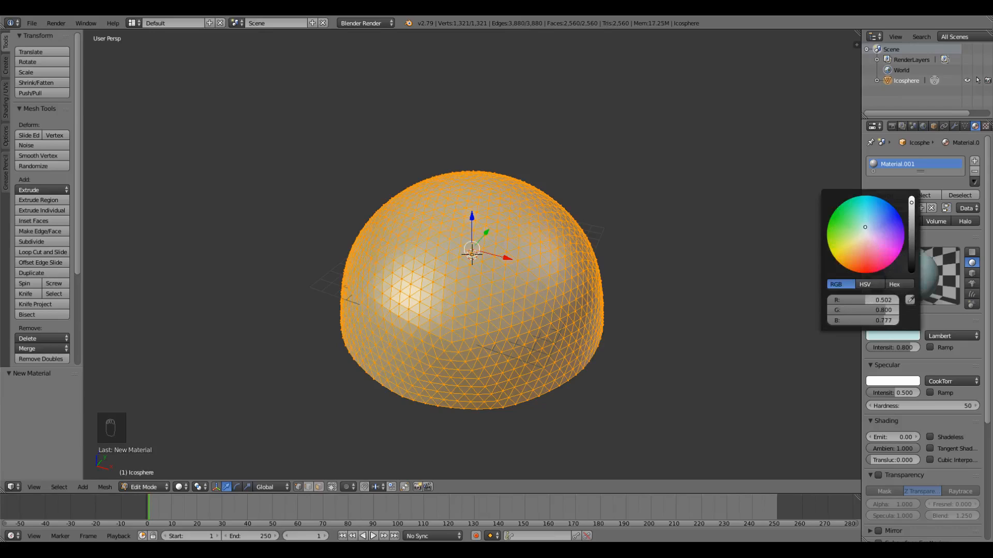
click(867, 211)
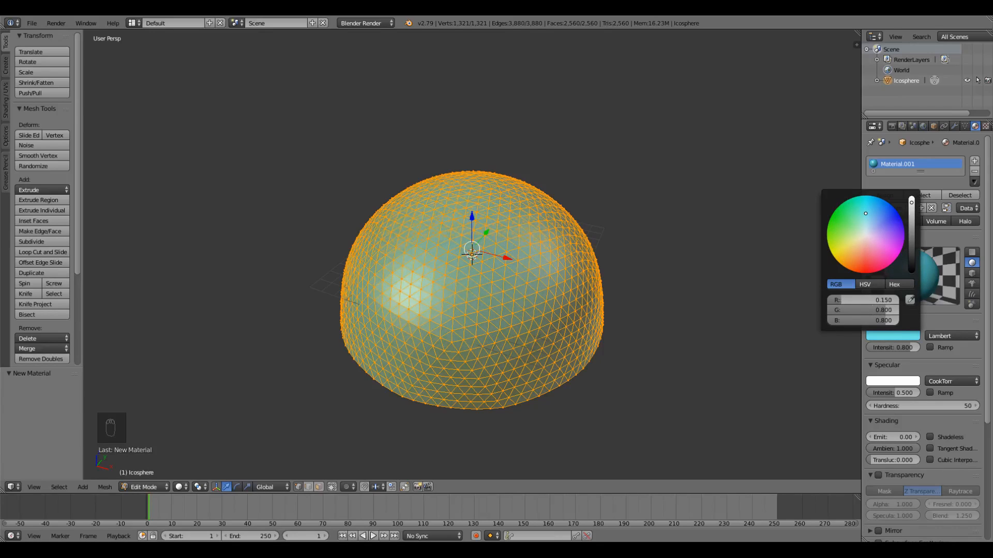
click(711, 307)
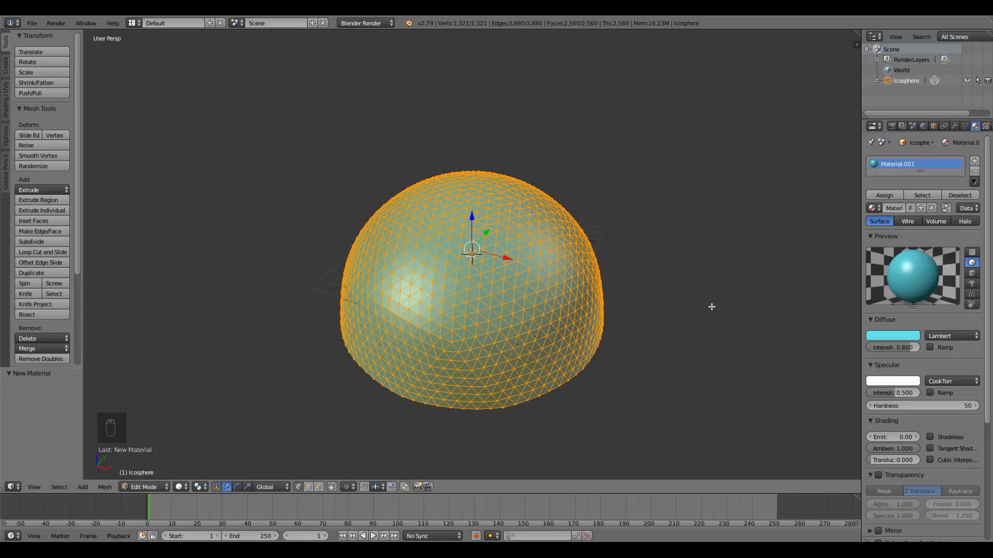
mouse_move(621, 302)
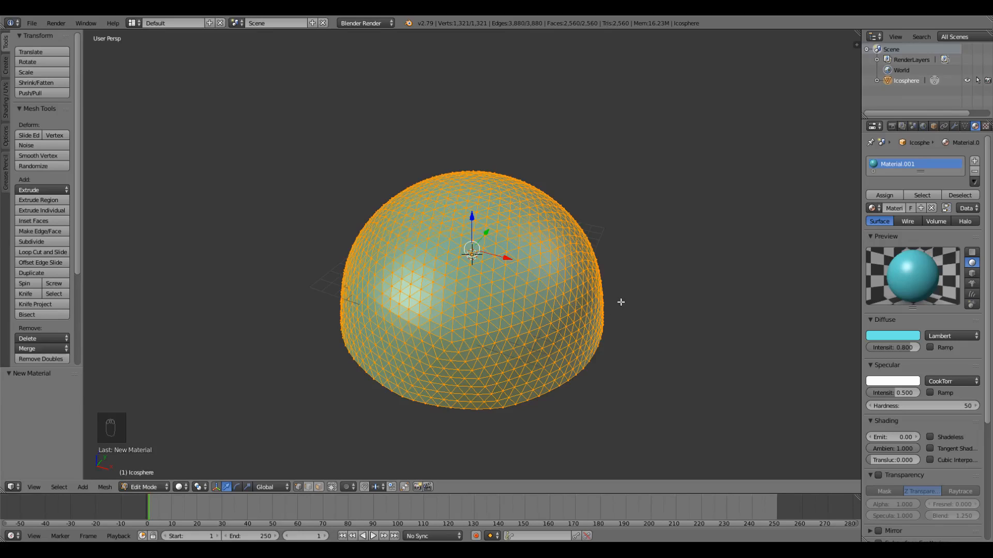
mouse_move(494, 263)
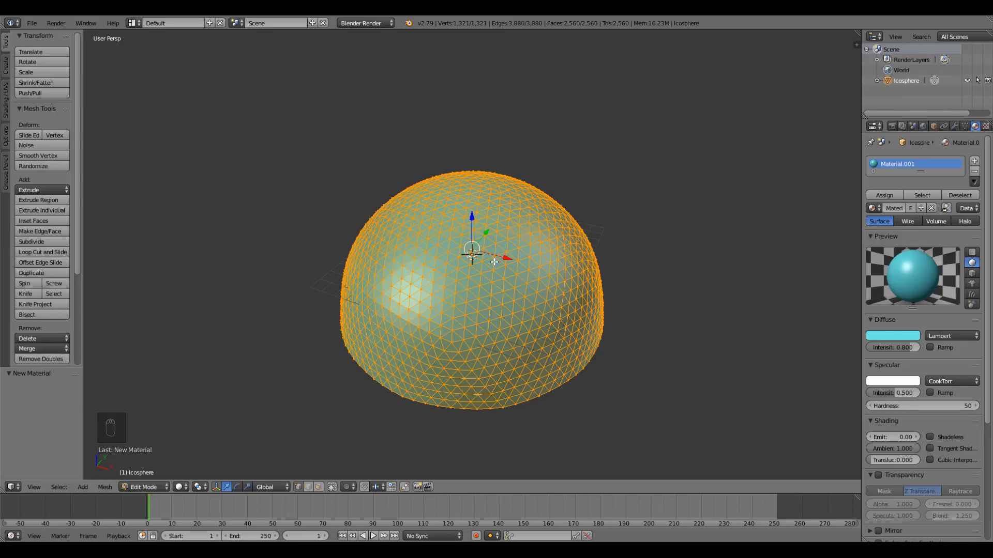
key(Tab)
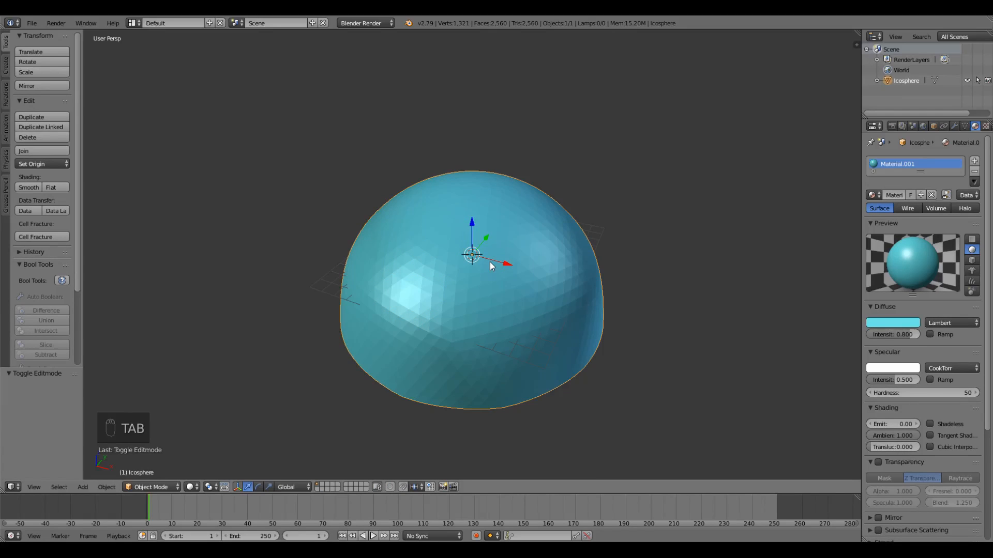
mouse_move(546, 303)
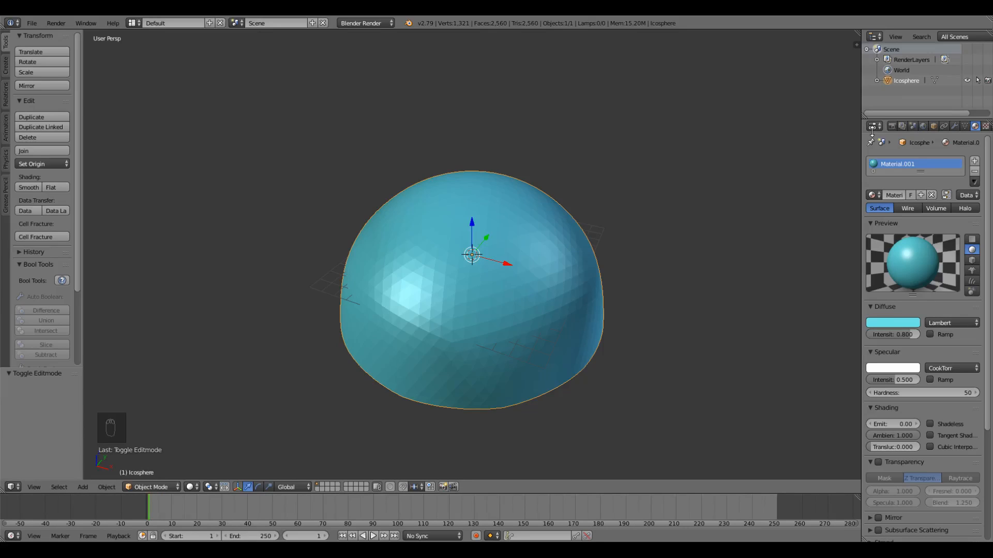
mouse_move(963, 126)
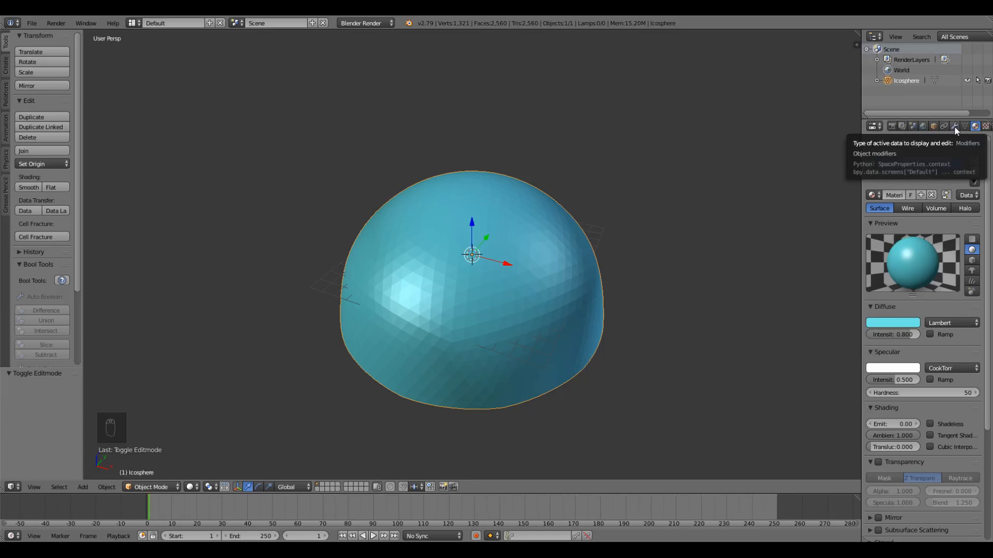
Add a Displace modifier to the dome and create a new texture for it
click(953, 126)
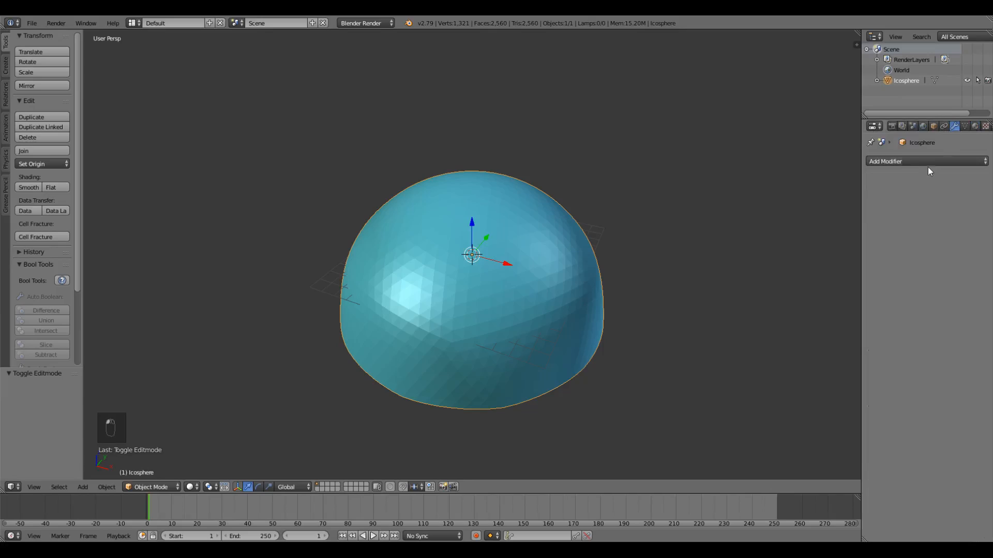
click(899, 162)
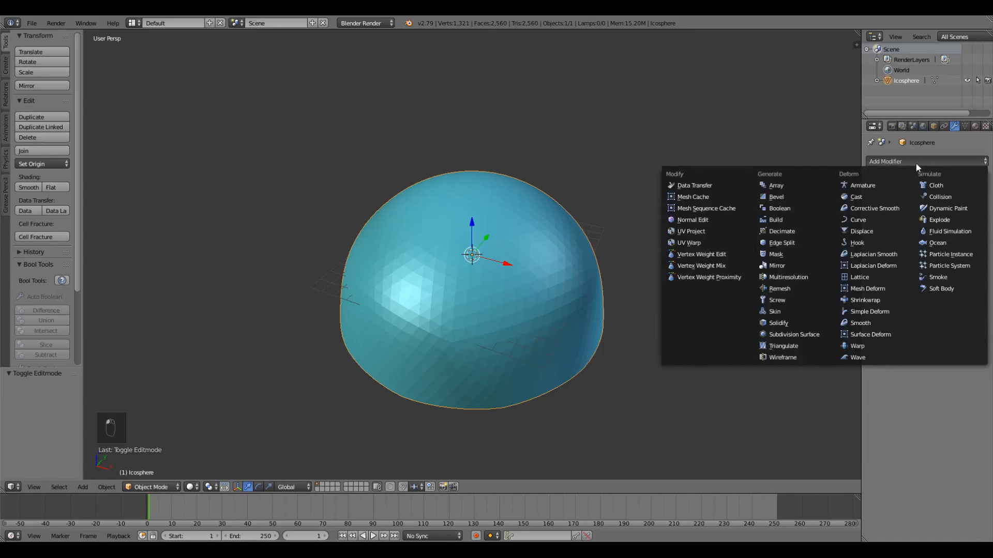
click(861, 231)
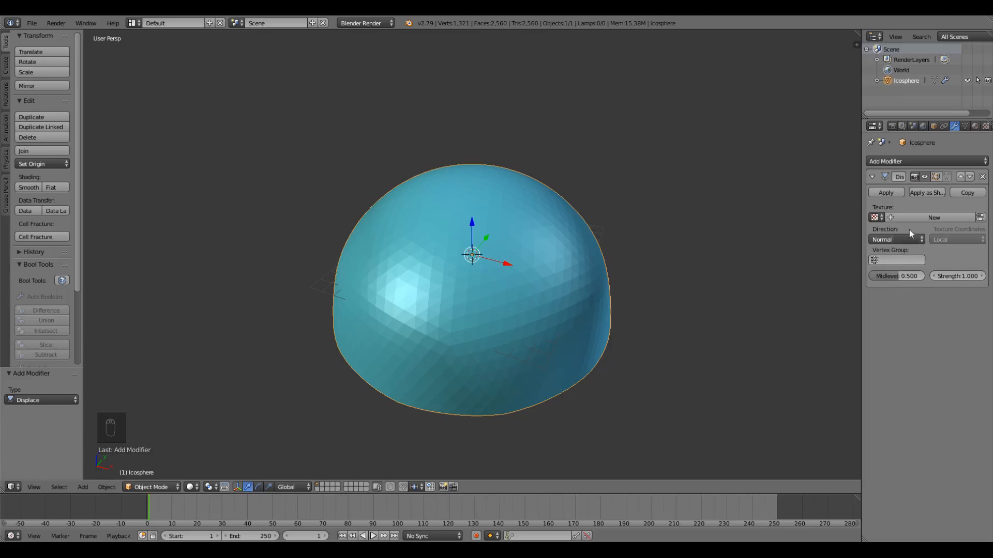
click(932, 217)
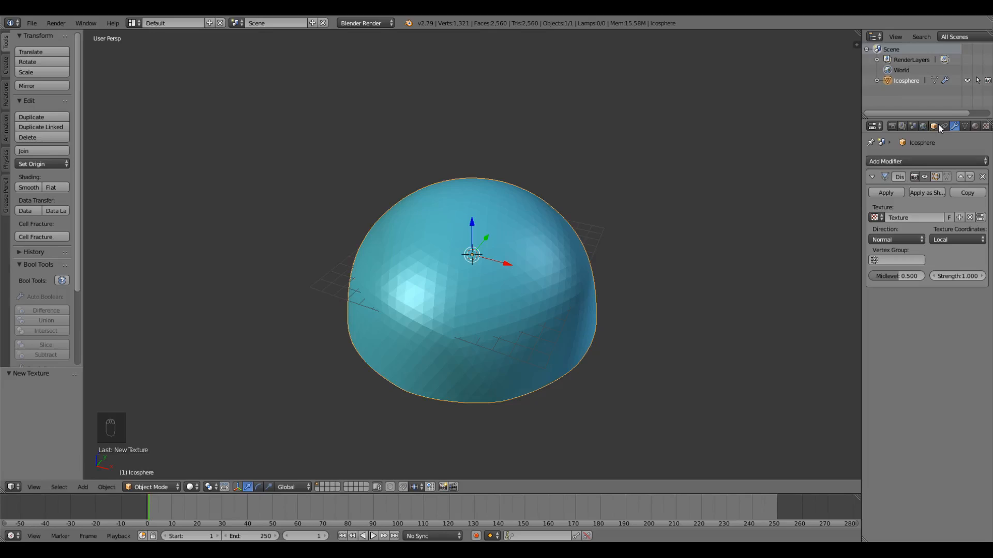
mouse_move(985, 126)
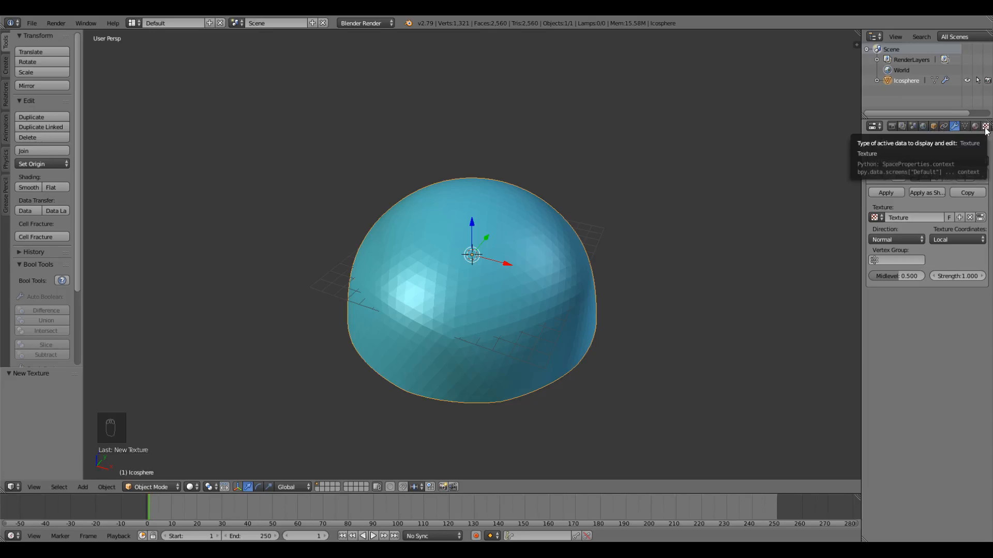
Set the displacement texture's type to Clouds
click(985, 125)
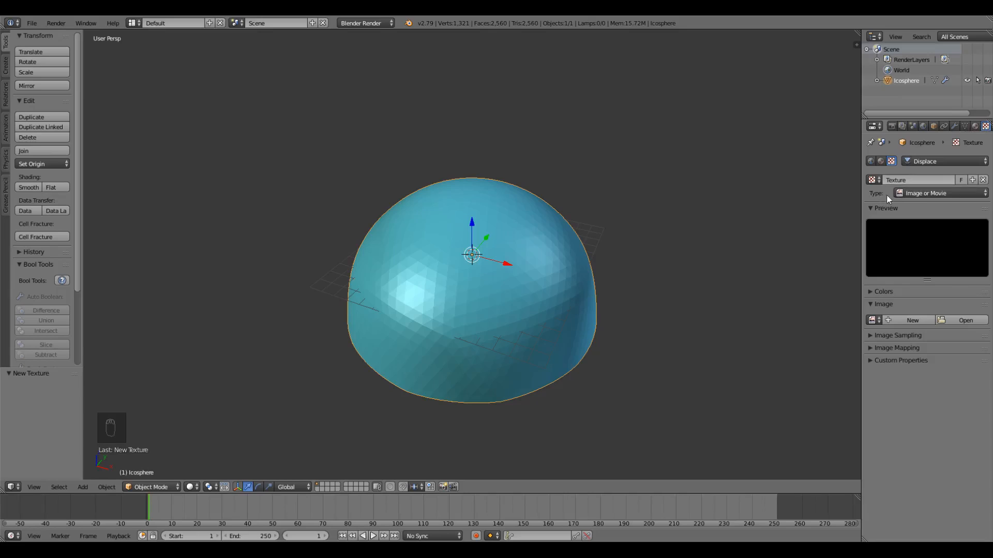
click(937, 193)
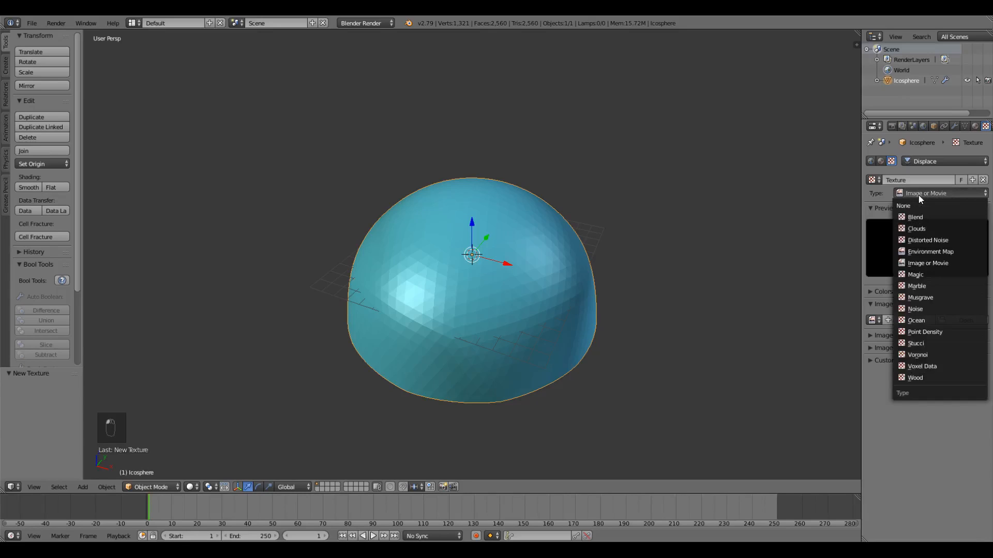
click(915, 229)
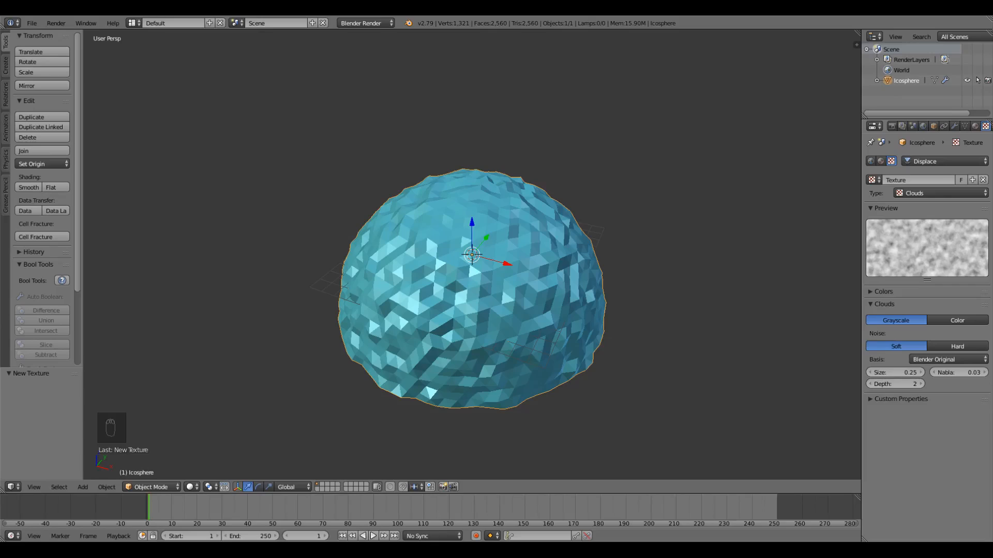
mouse_move(941, 293)
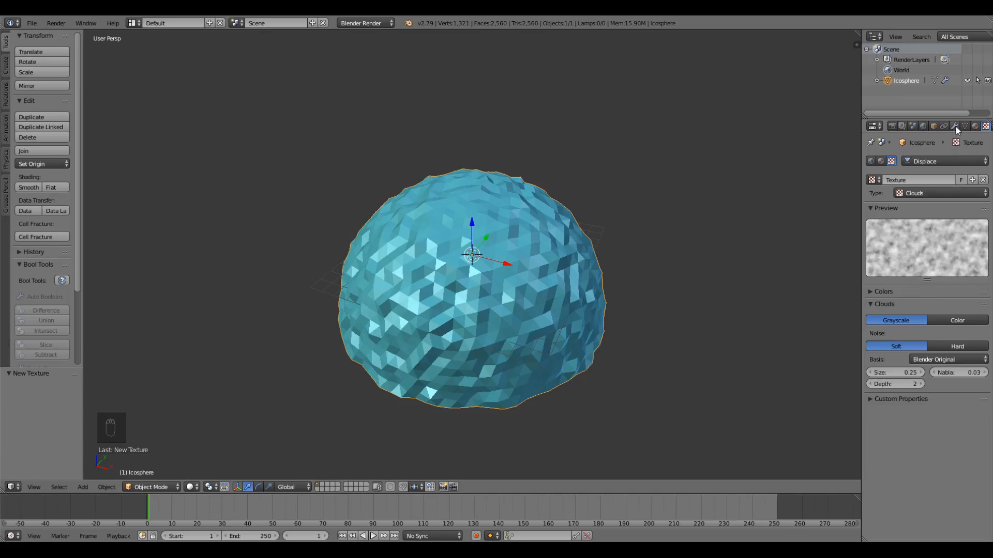
Set the Displace modifier's strength to 1.1 for a rough faceted dome
click(944, 127)
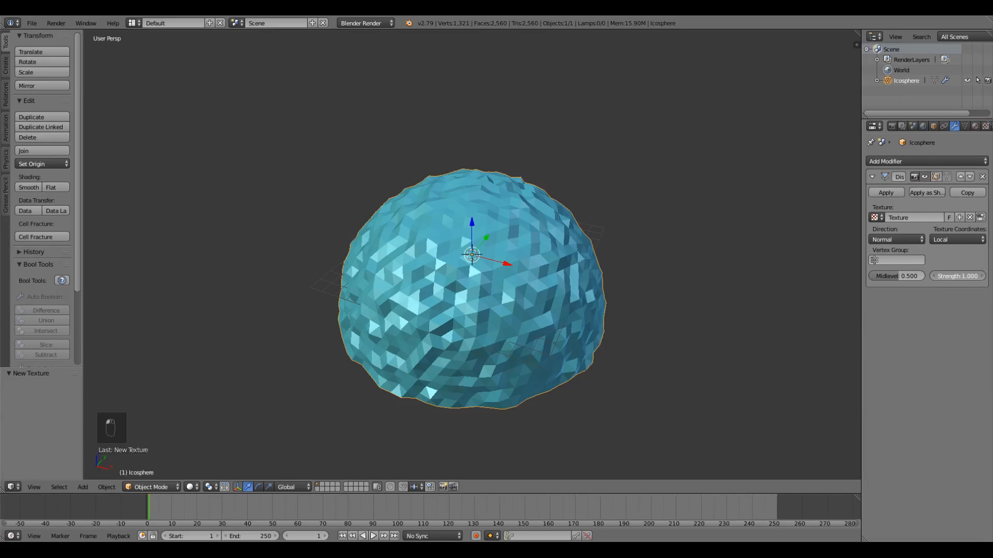
click(956, 275)
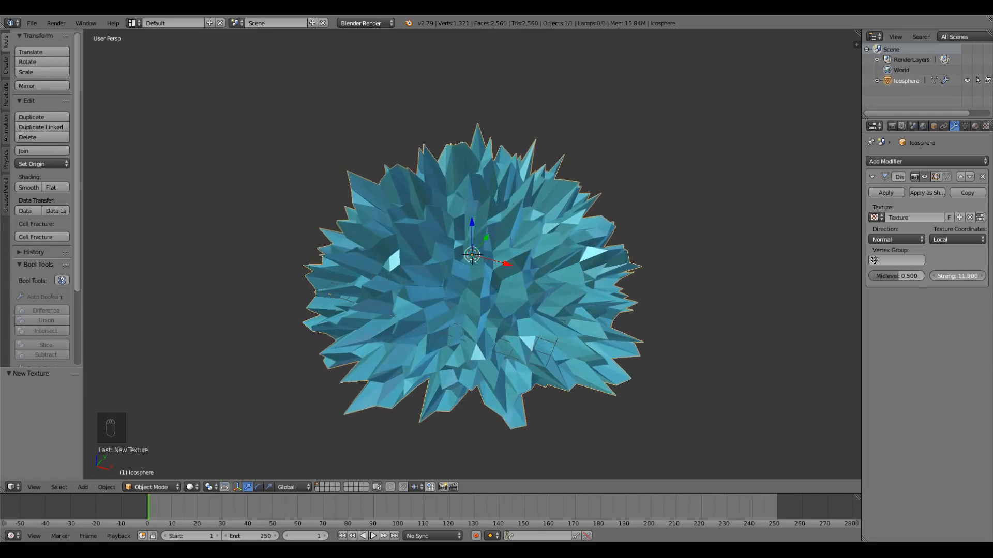
drag(958, 275, 958, 275)
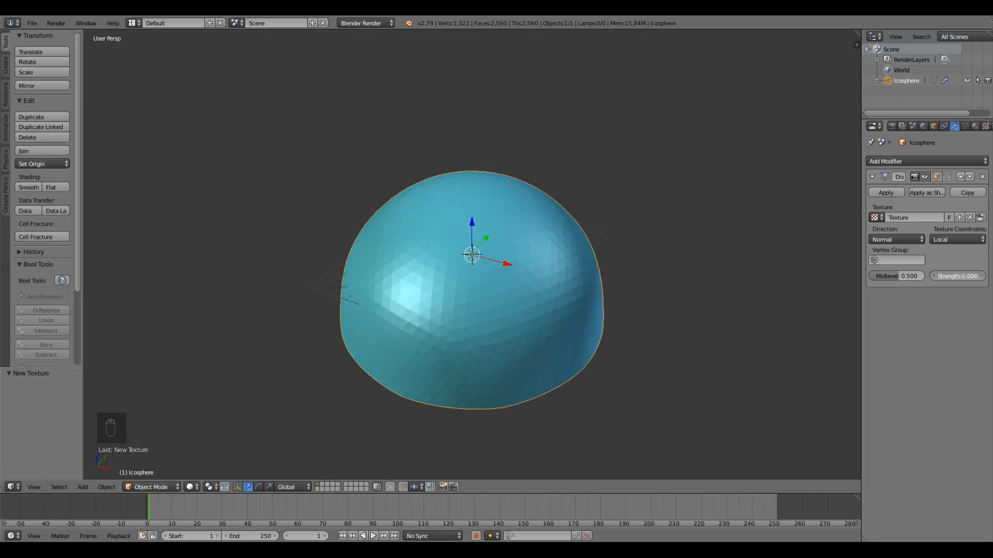
click(957, 275)
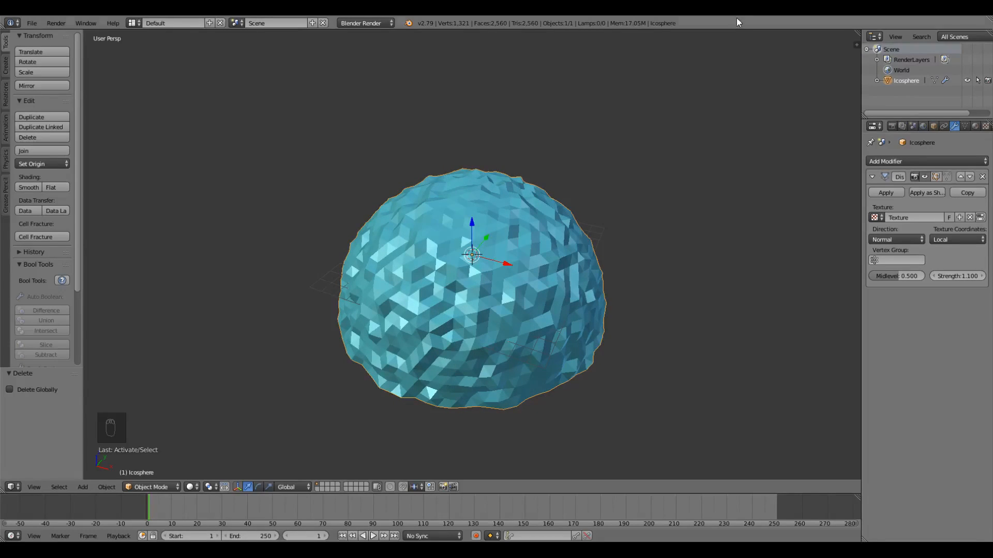
mouse_move(610, 174)
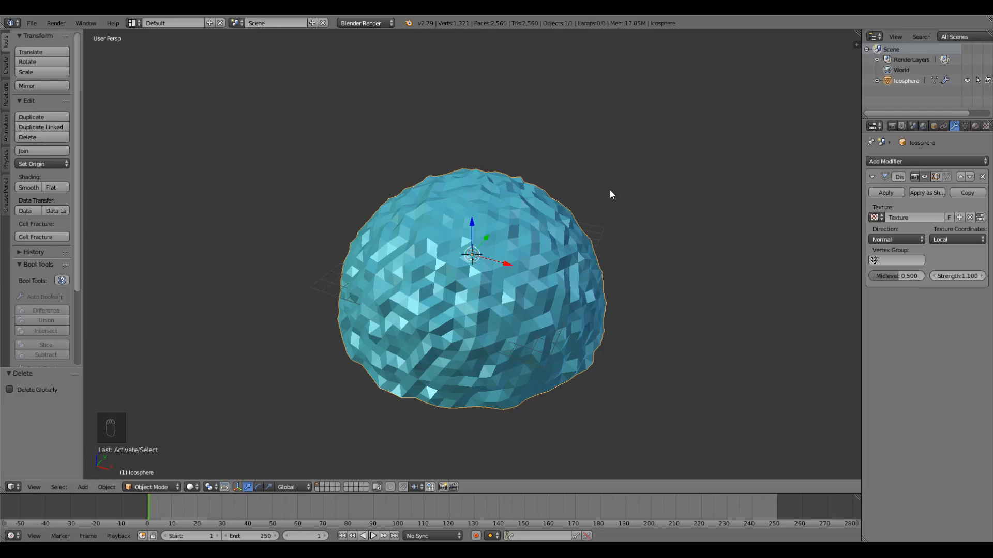
Add a plane and move it down beneath the dome as ground
key(shift+a)
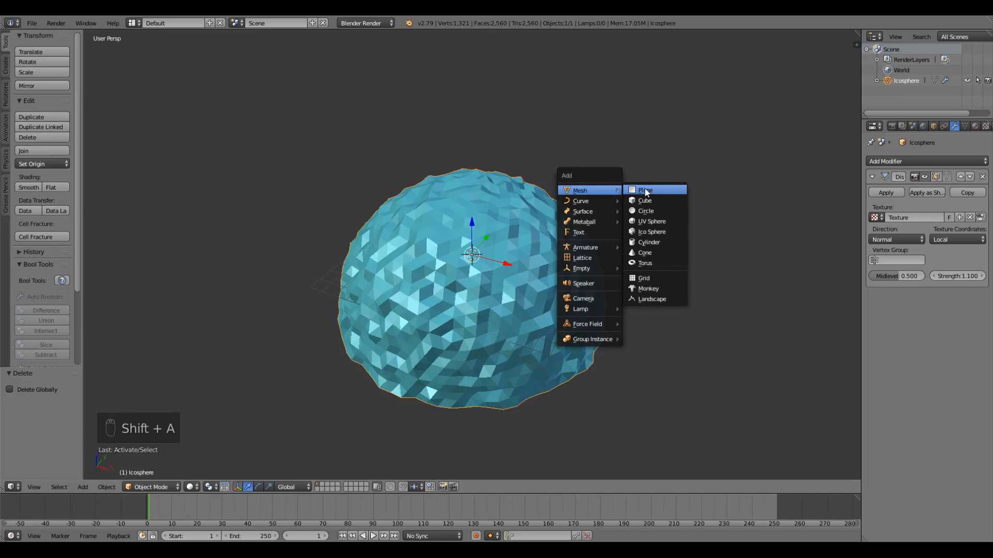
click(644, 189)
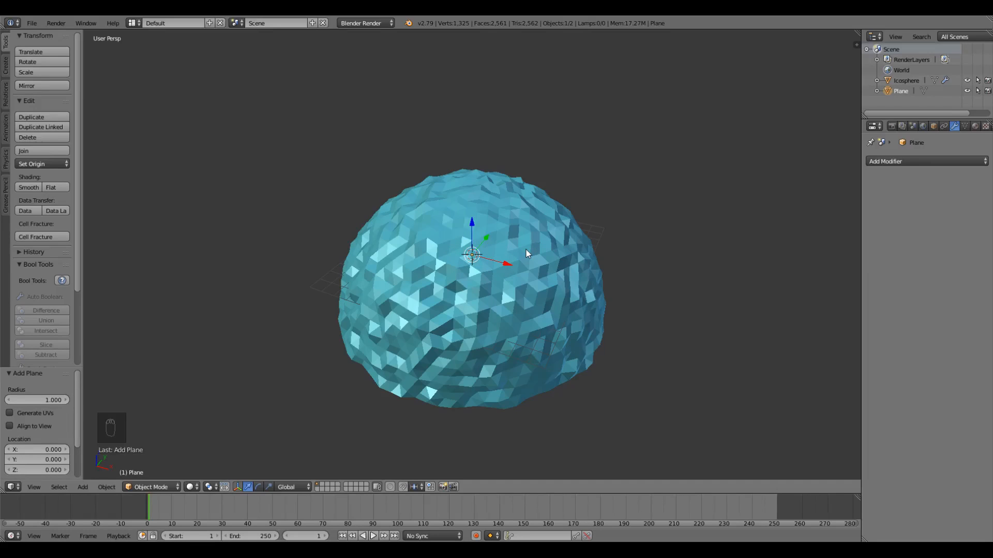
key(s)
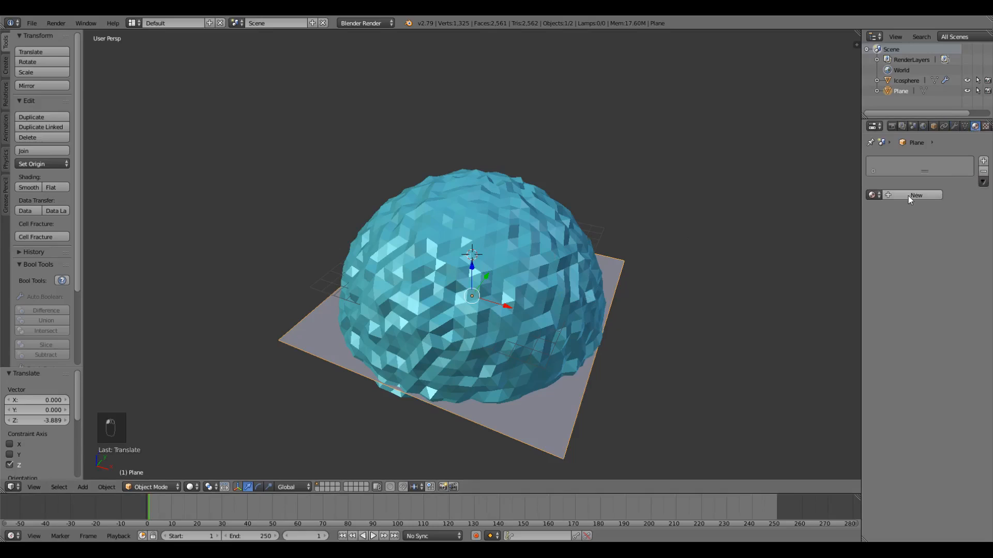
Give the plane a new material with a green diffuse colour
click(916, 195)
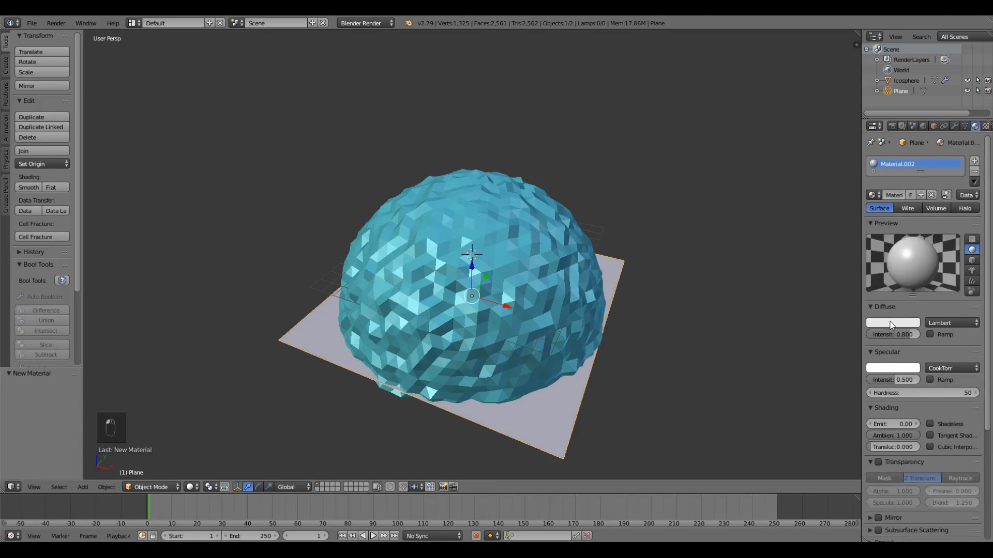
click(892, 323)
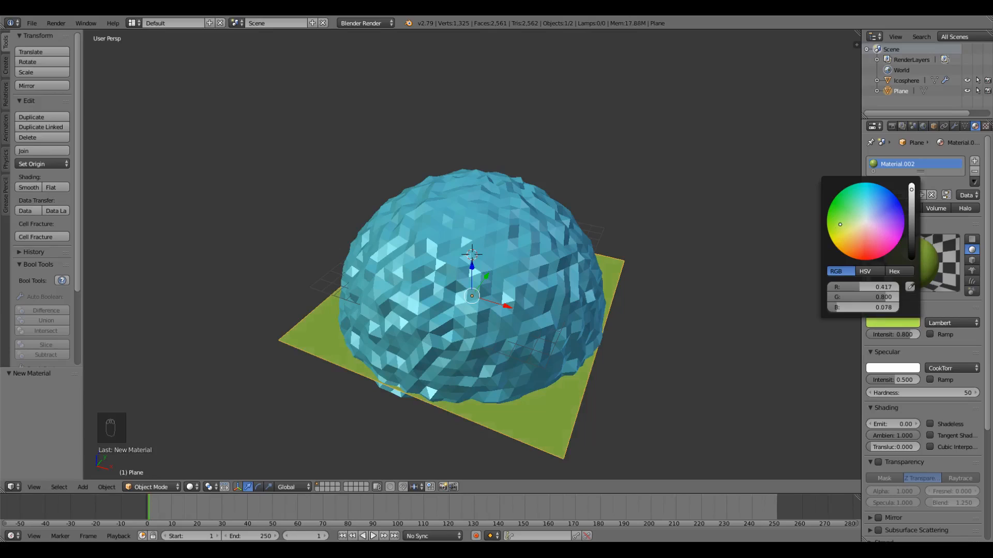
click(851, 221)
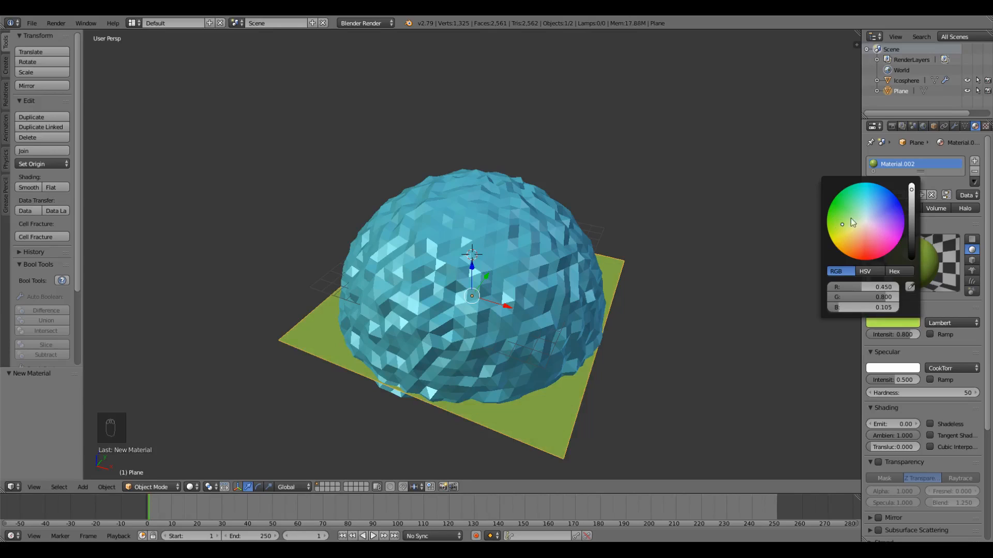
click(576, 161)
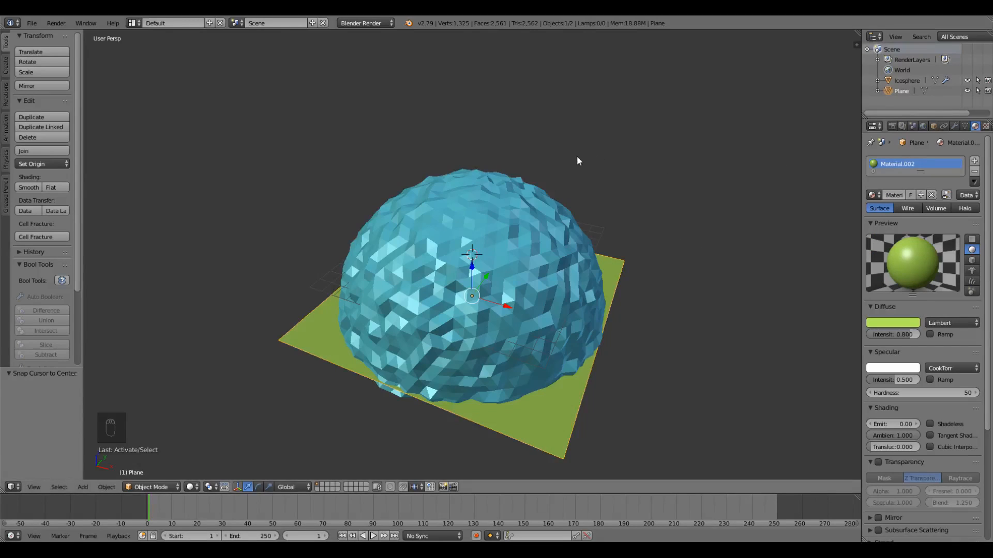
mouse_move(552, 174)
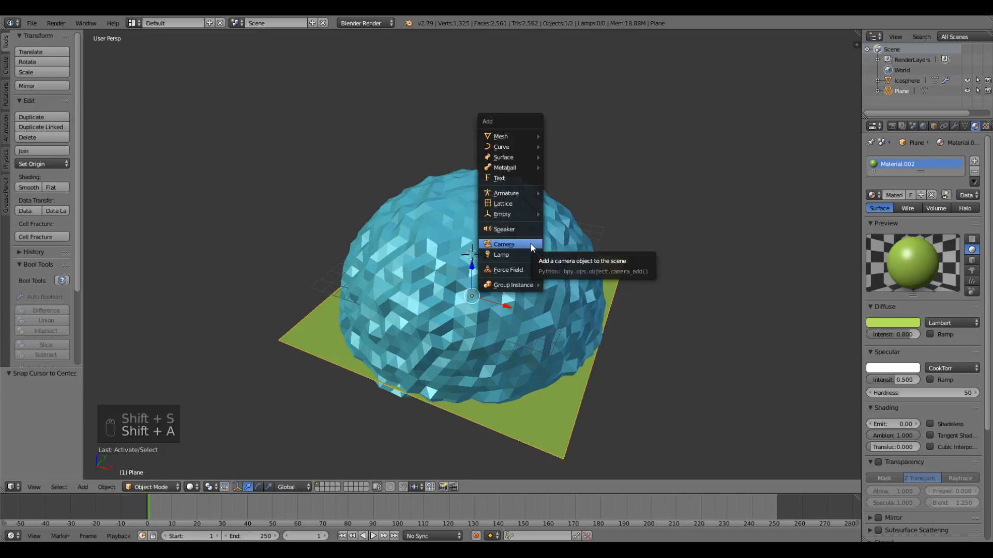
mouse_move(500, 255)
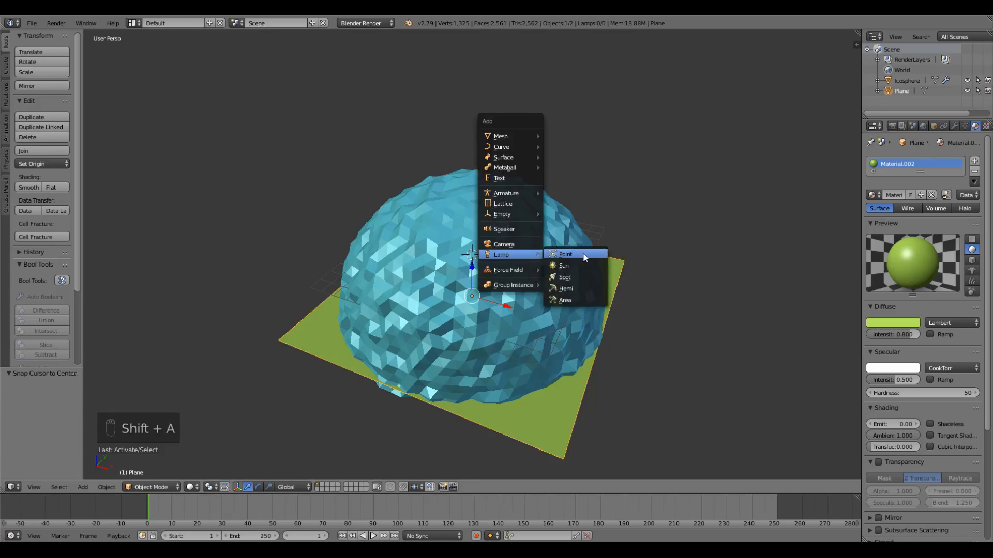
Add a point lamp and a camera at the dome's centre
click(565, 254)
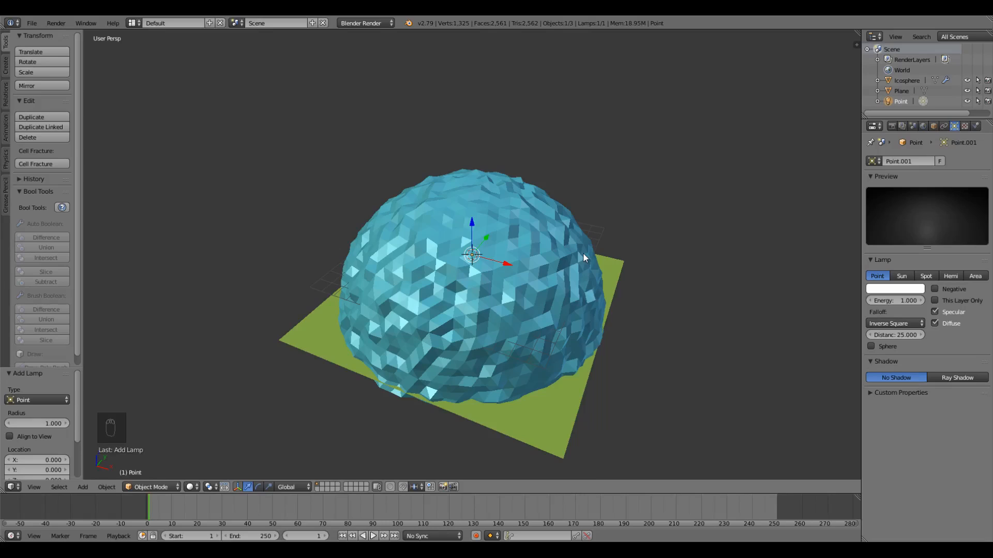
key(shift+a)
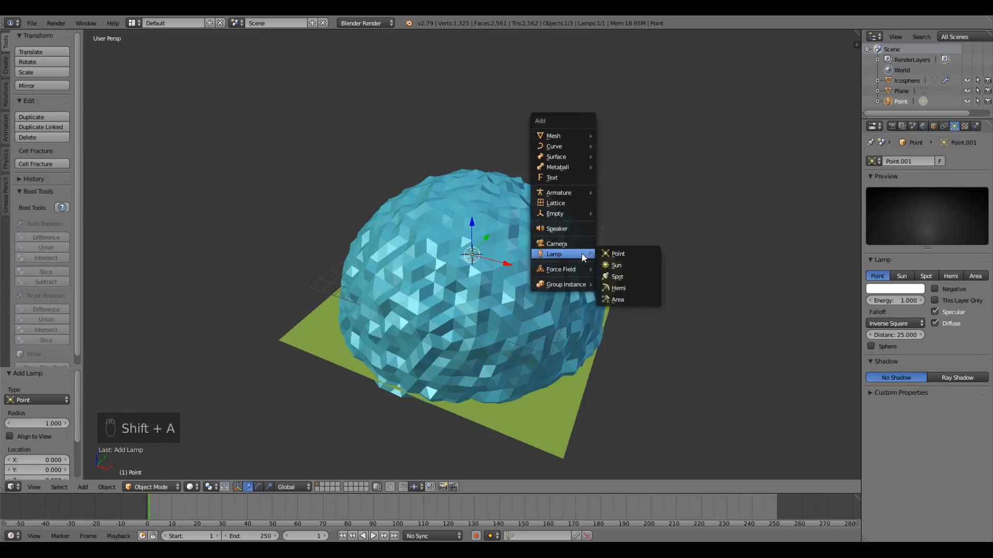
click(556, 244)
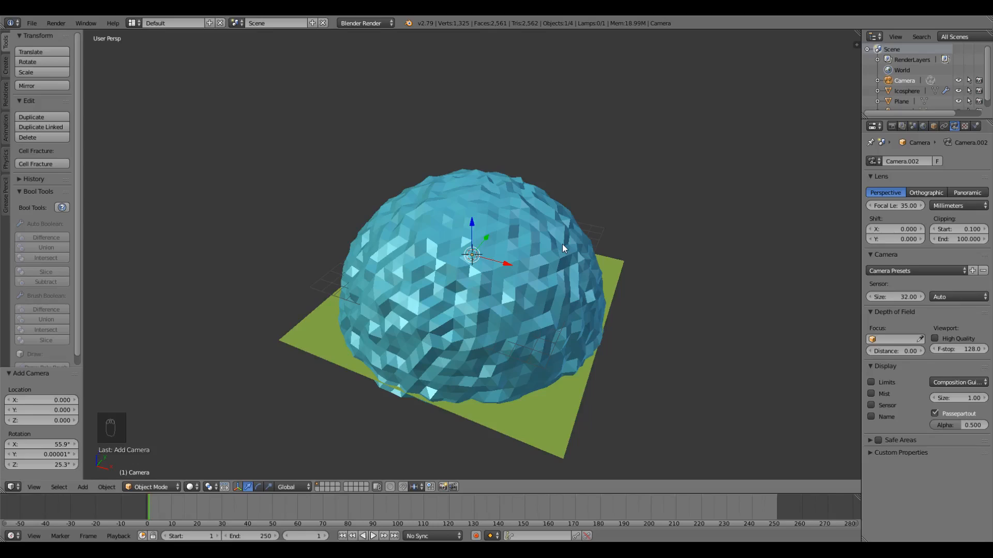
mouse_move(840, 158)
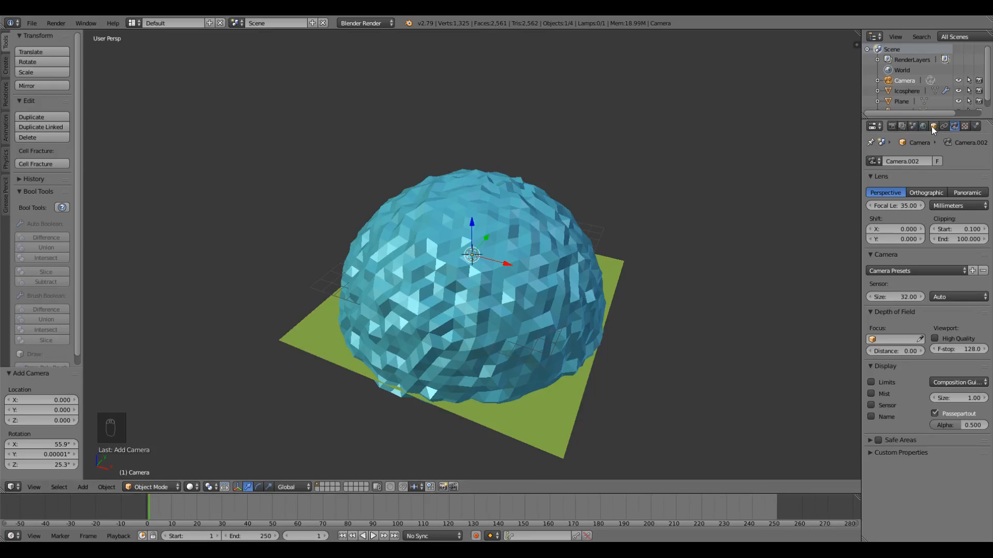
Enable X-Ray display on the camera so it shows through the dome
click(932, 126)
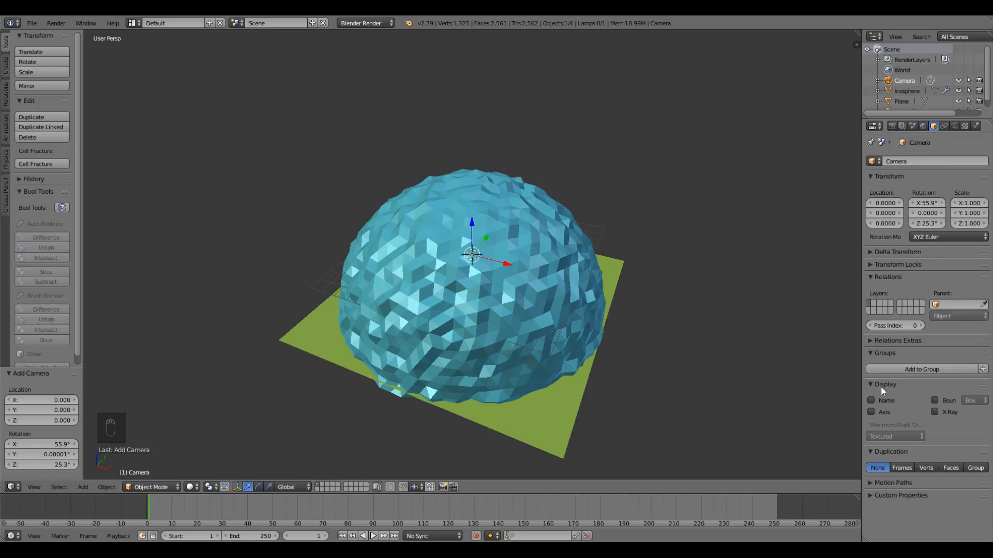
mouse_move(936, 416)
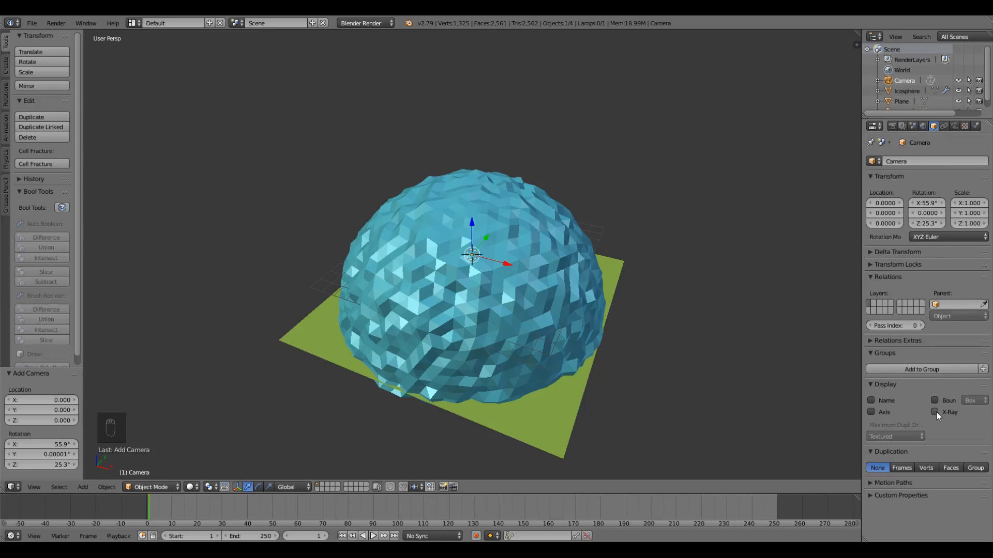
click(935, 412)
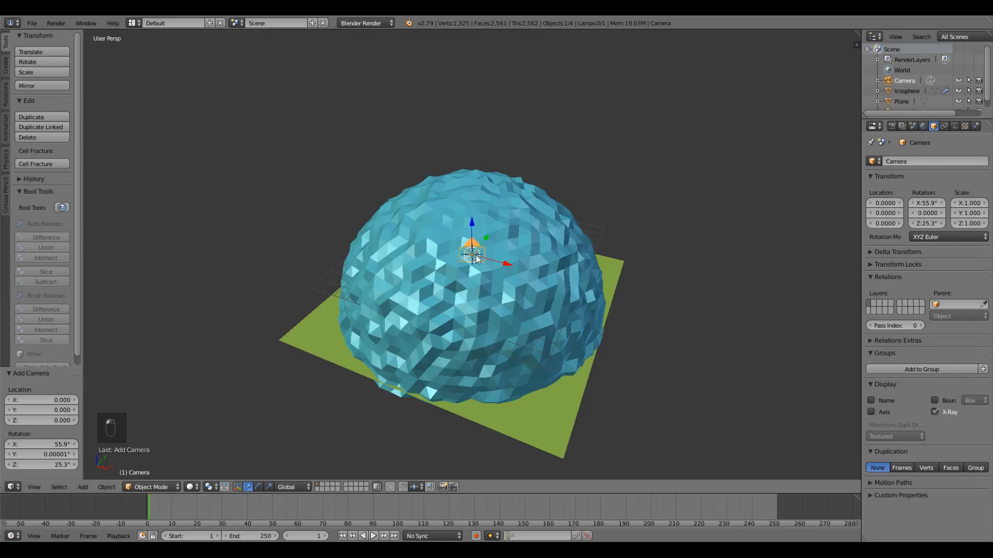
drag(474, 259, 516, 259)
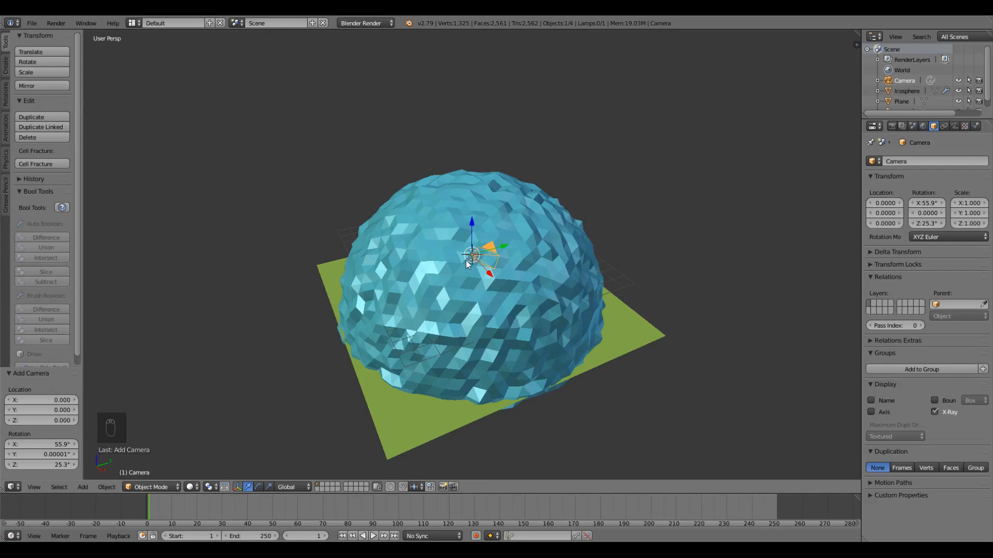
mouse_move(609, 262)
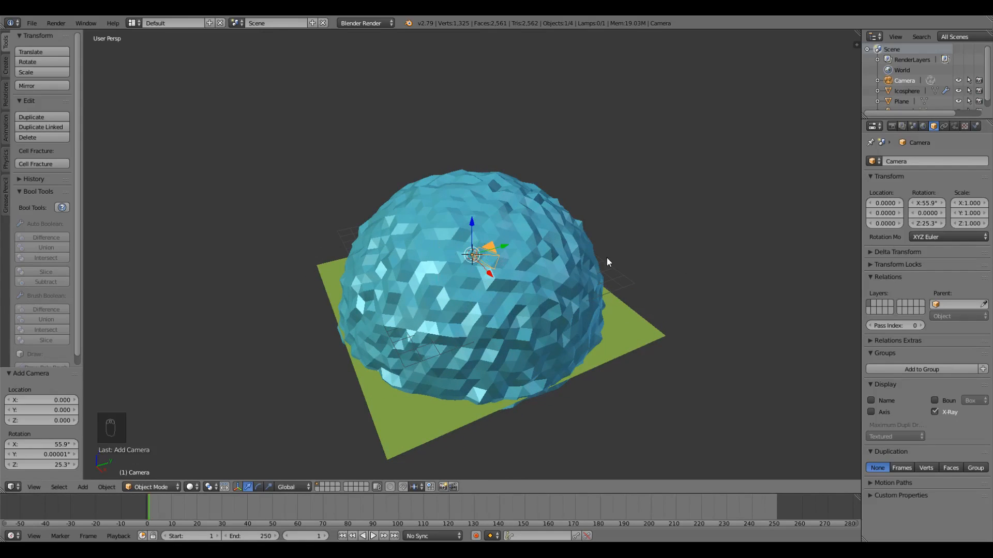
Zero the camera's X, Y and Z rotation in the N sidebar so it points straight up
key(F12)
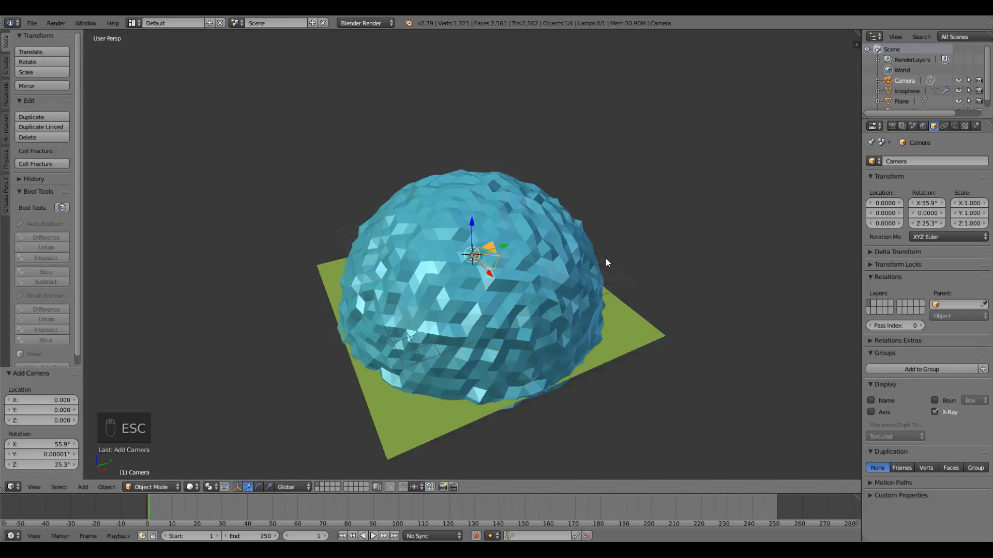
drag(607, 262, 472, 259)
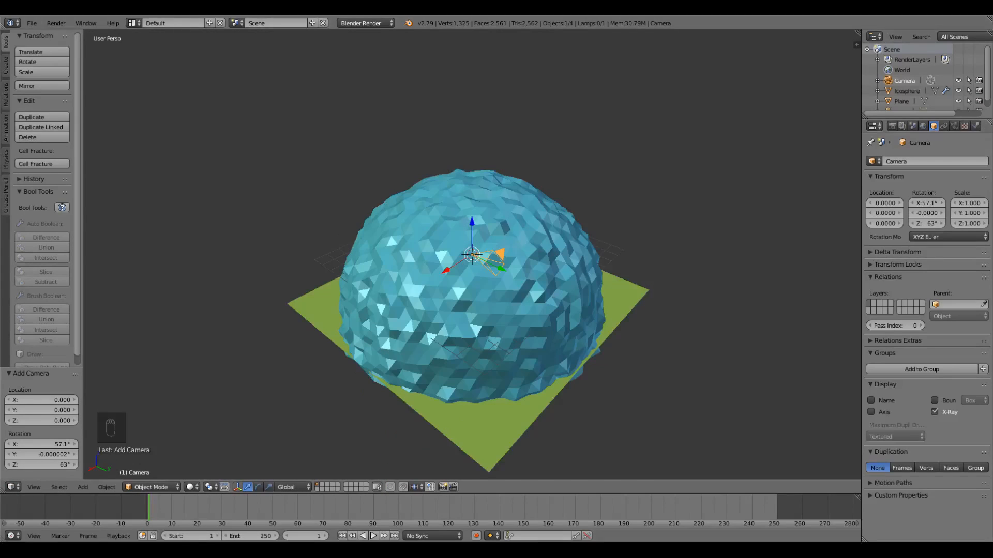
mouse_move(441, 239)
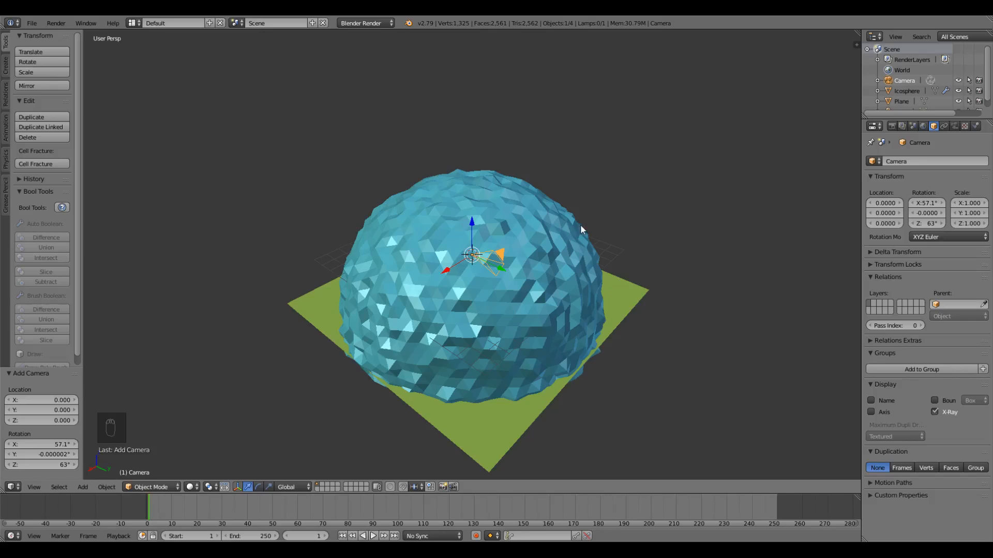
key(n)
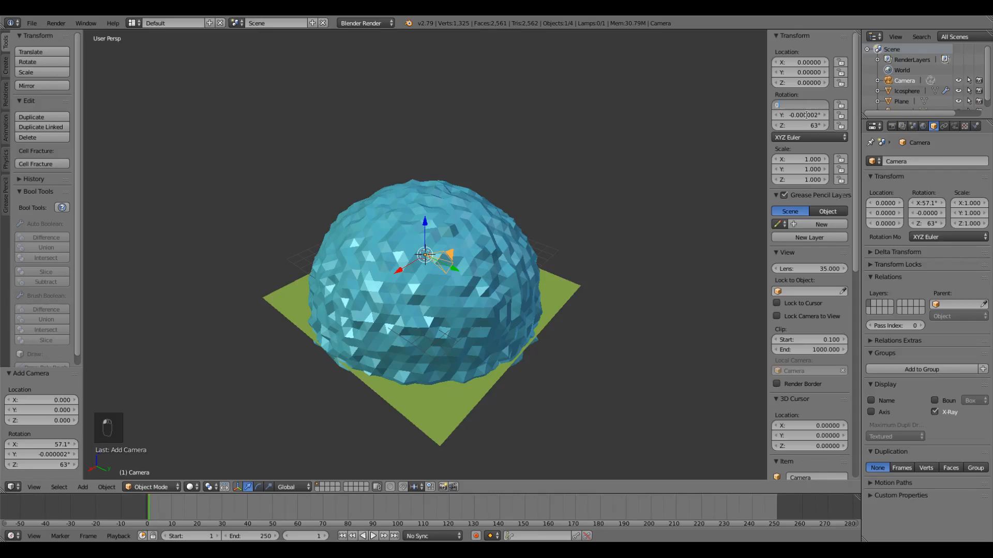
text(62.9681)
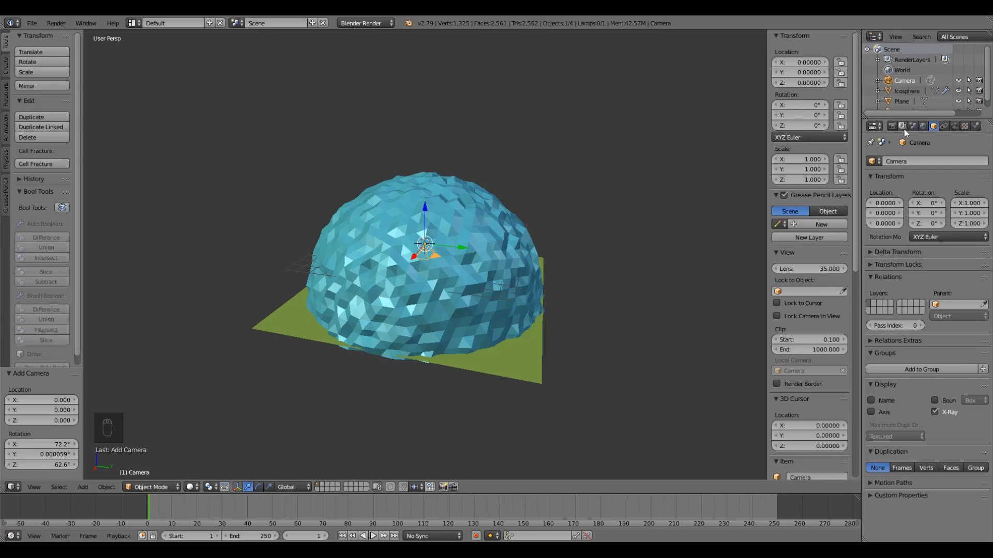
Set the render resolution to 1024 by 1024 at 100%
click(875, 126)
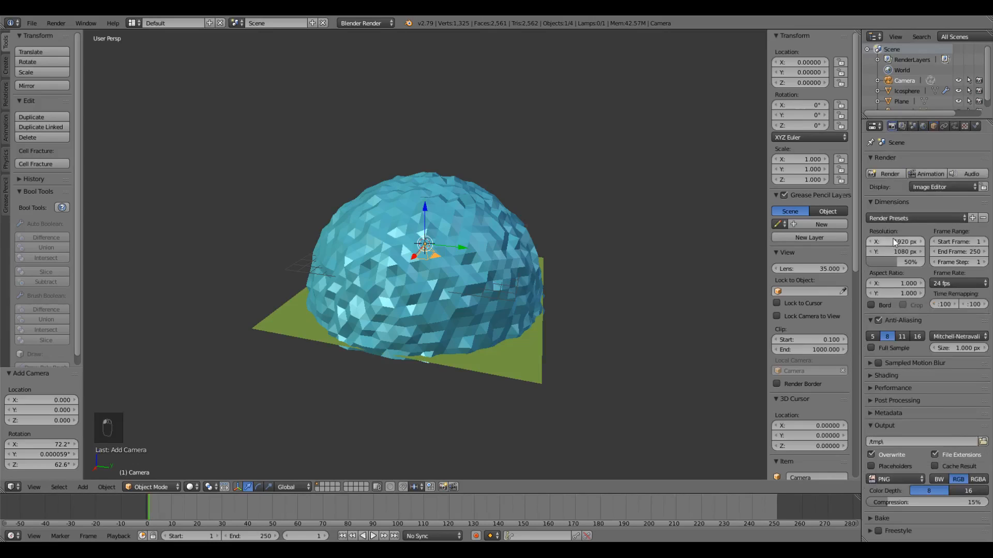
click(894, 241)
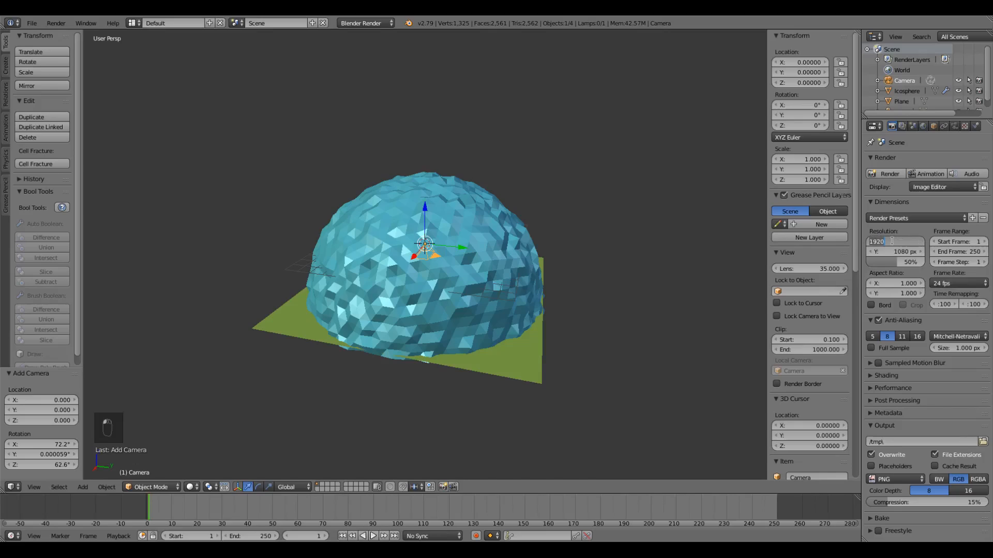
text(1024 px)
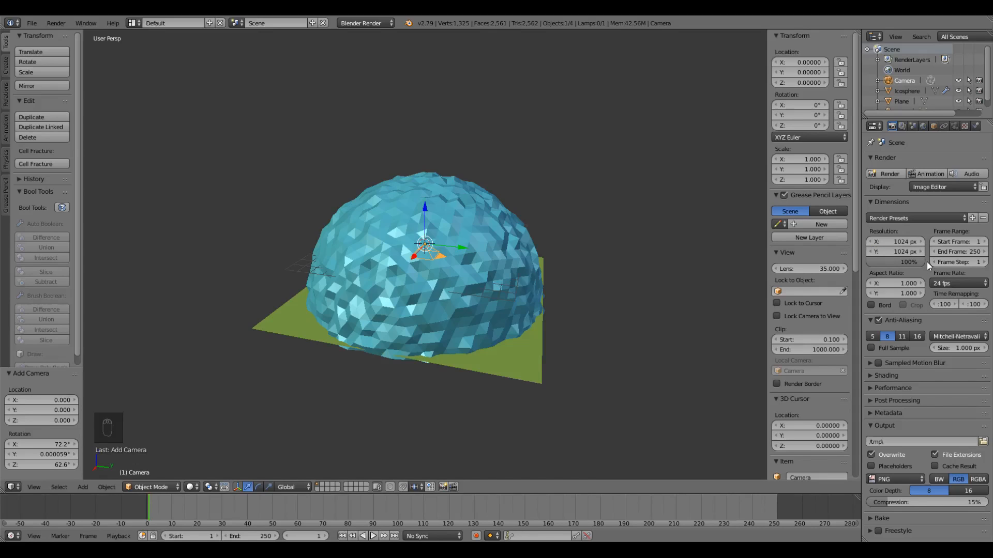
mouse_move(958, 252)
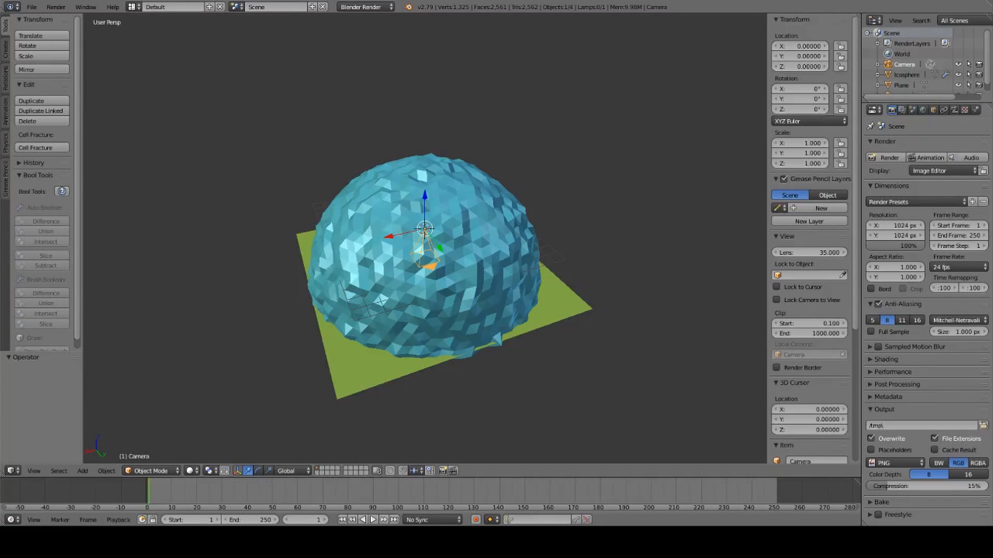
Change the camera's lens unit in the Lens panel
click(954, 110)
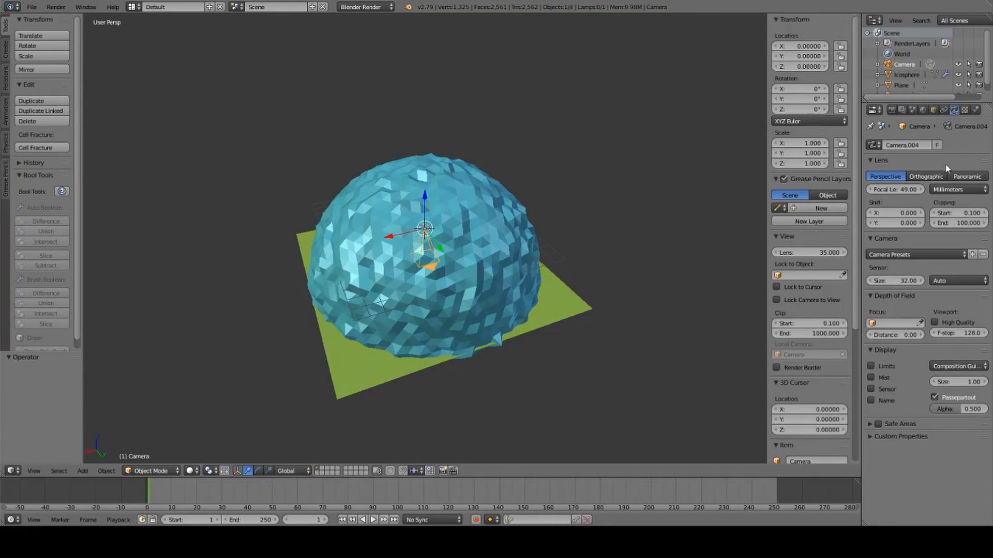
click(958, 190)
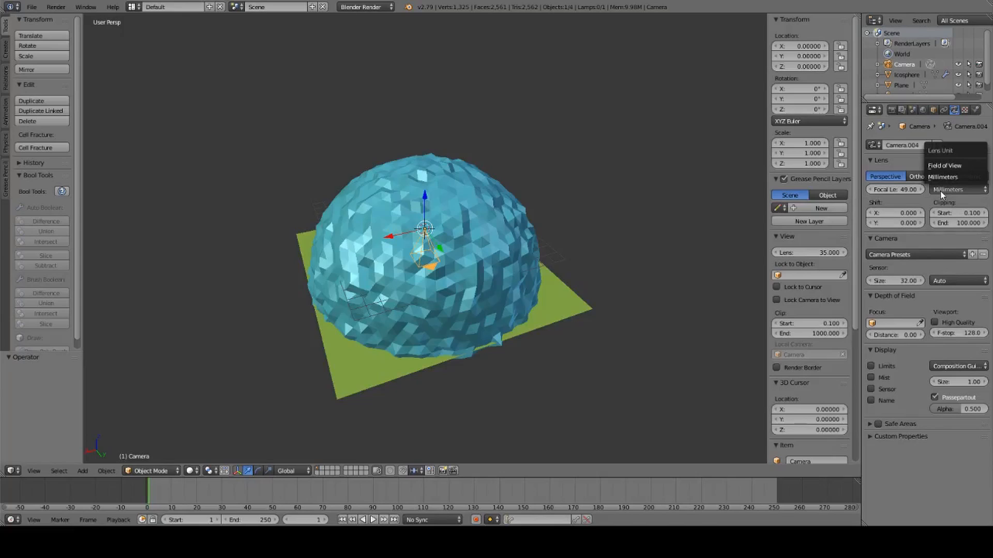
click(944, 165)
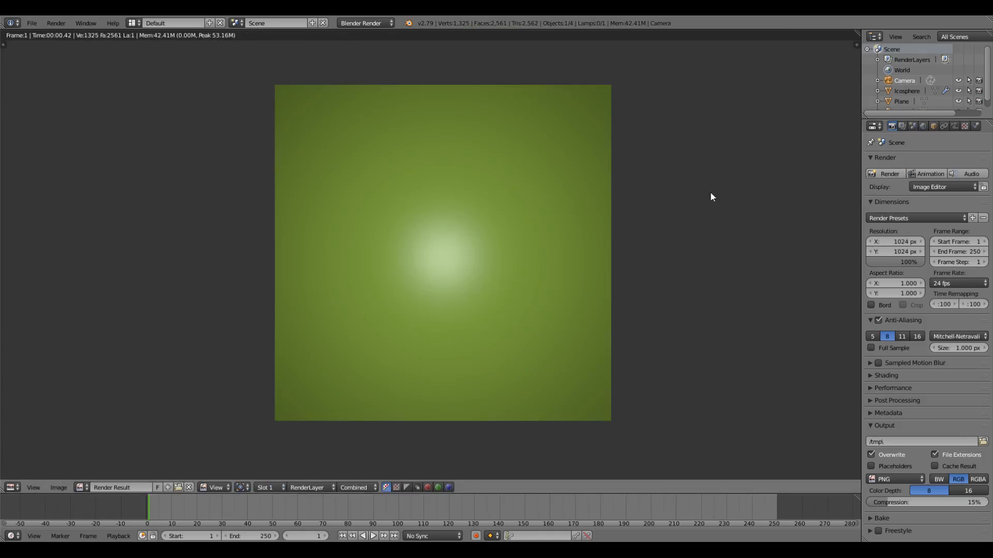
mouse_move(709, 195)
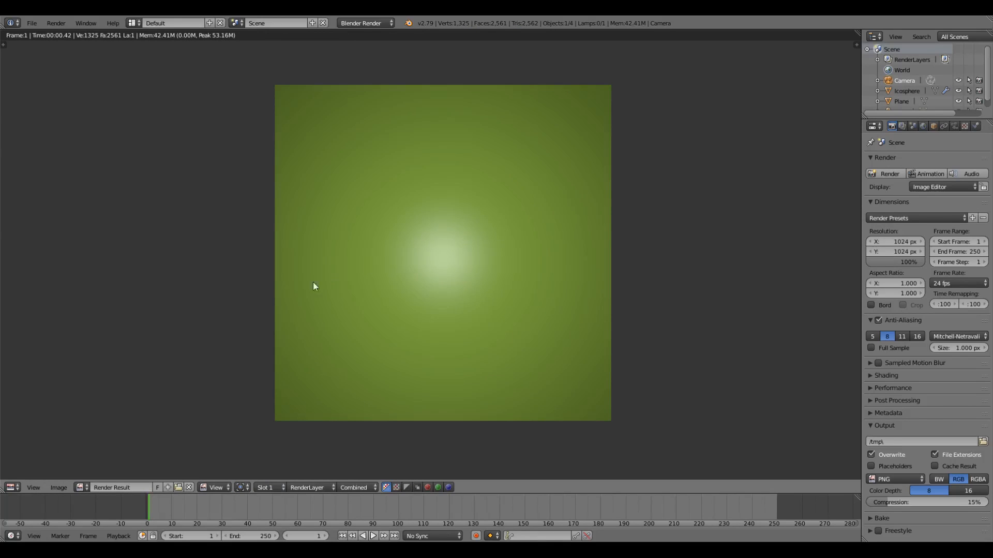
Save the downward render as Down.png via Image > Save As Image into Assets/EnvMaps
click(58, 487)
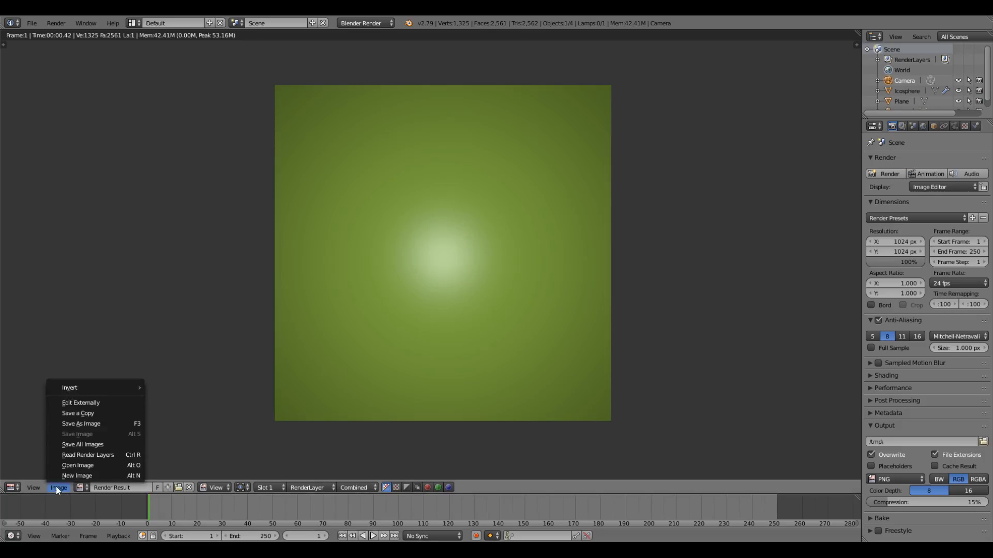
click(81, 424)
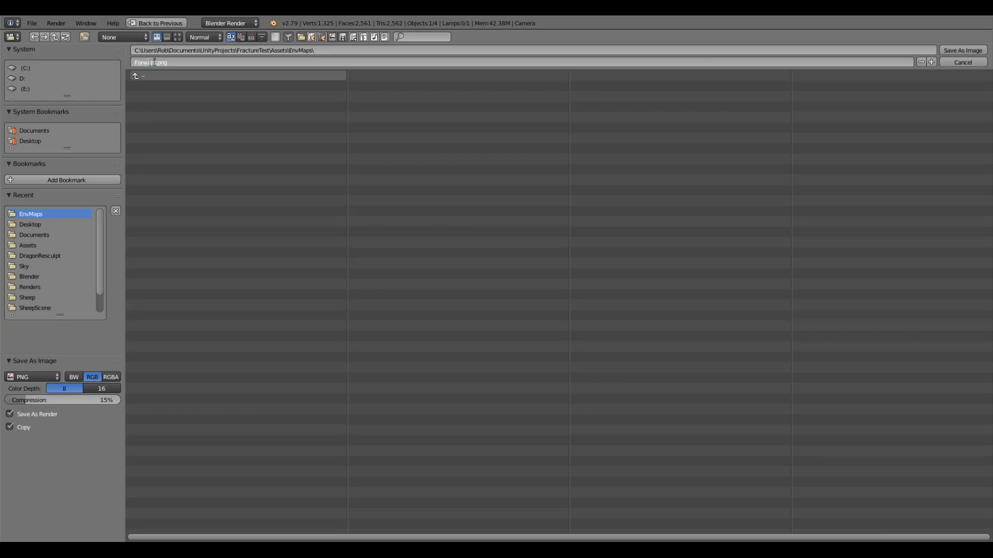
text(Down.png)
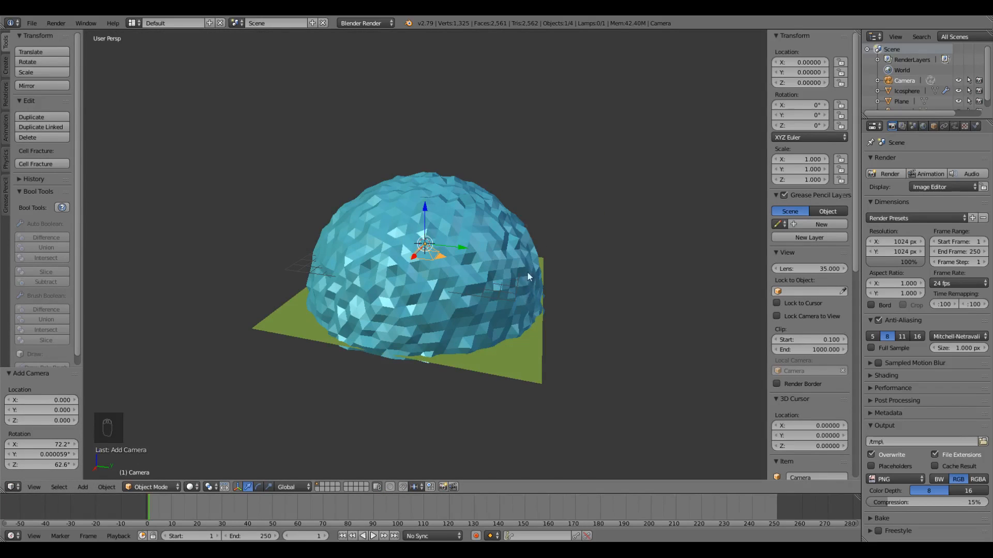
Set the camera Rotation X to 90 and render the horizon view of the dome
click(799, 105)
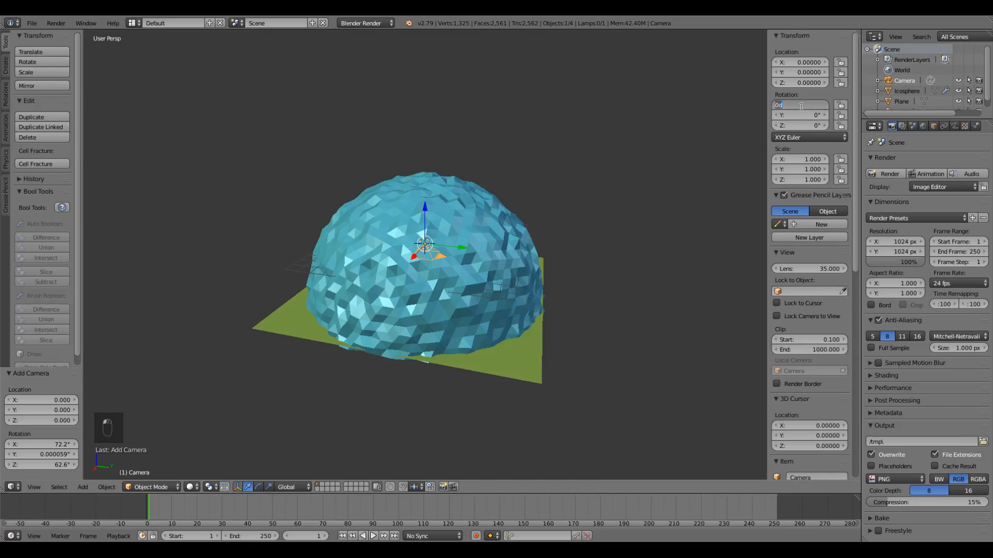
text(90°)
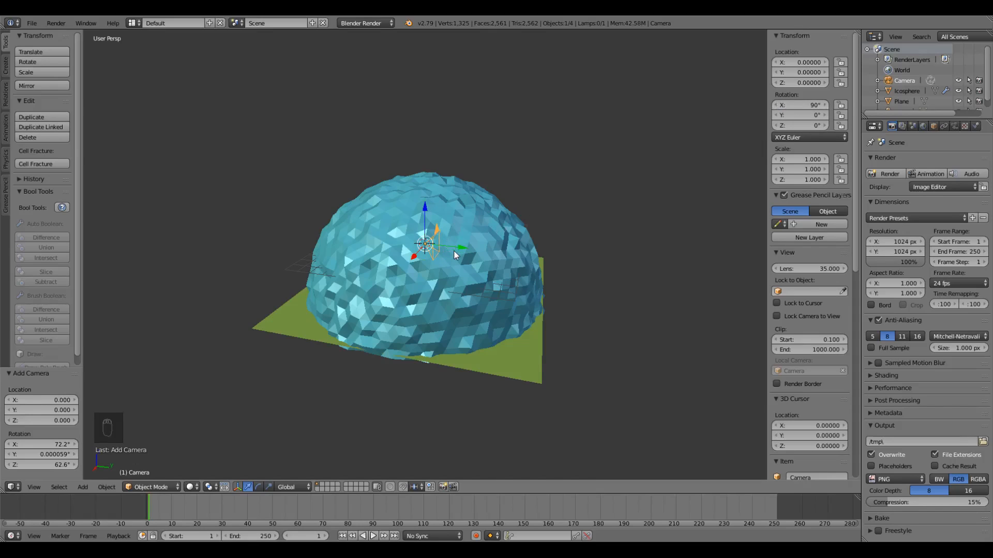
mouse_move(890, 174)
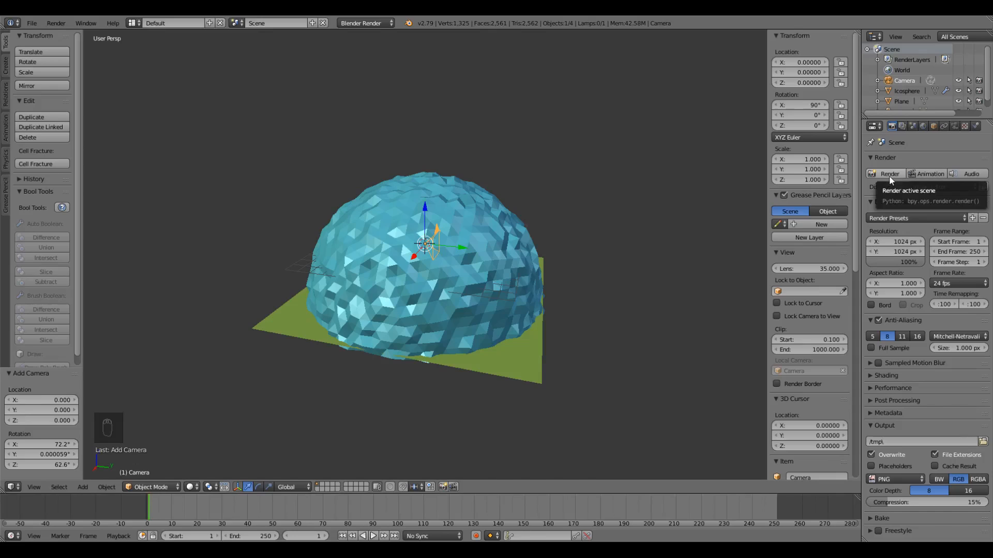
click(890, 174)
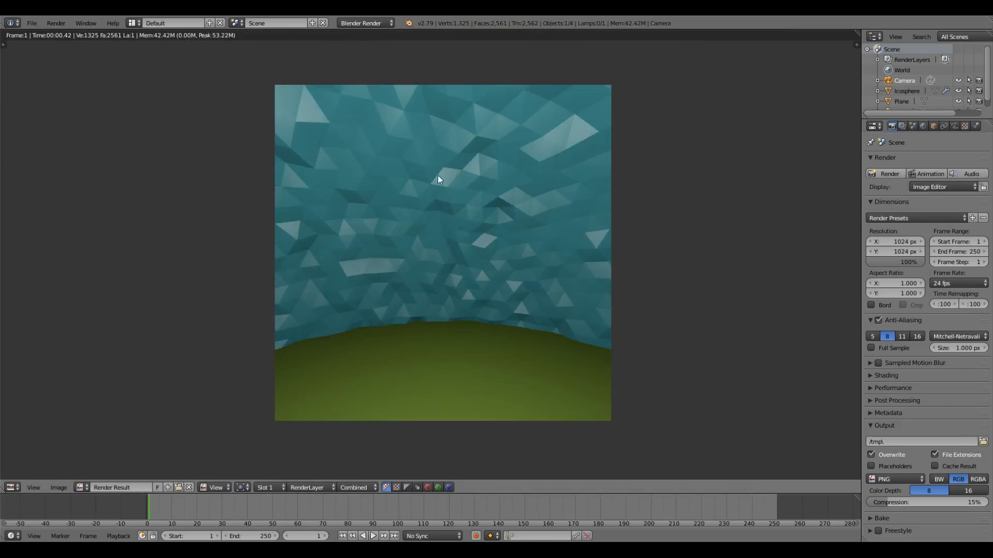
Save the horizon render as an image through Image > Save As Image
click(58, 488)
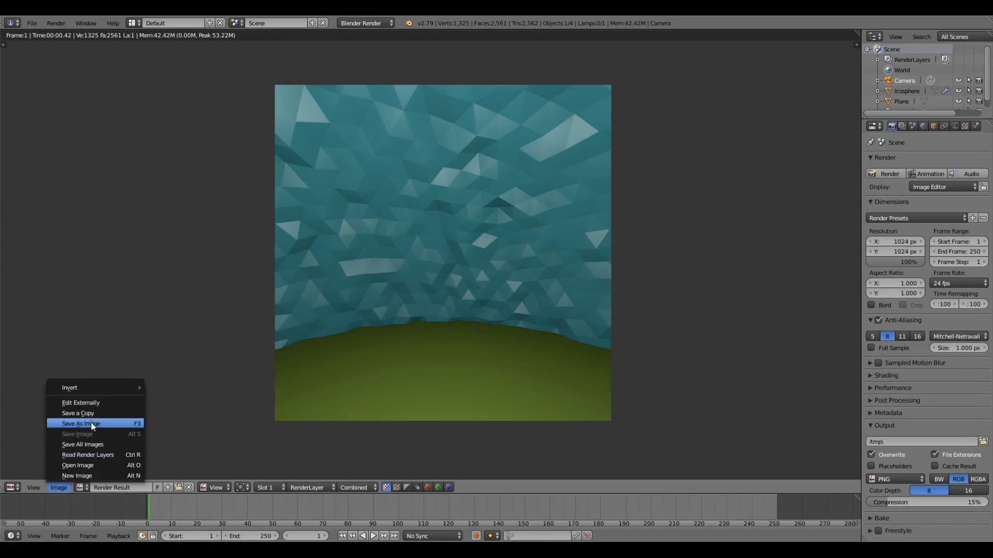
click(79, 424)
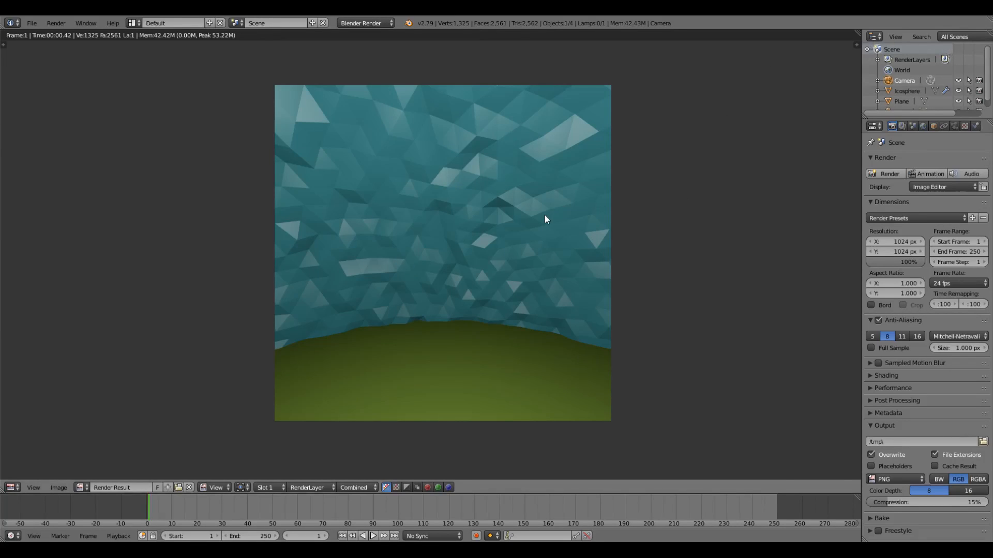
key(Escape)
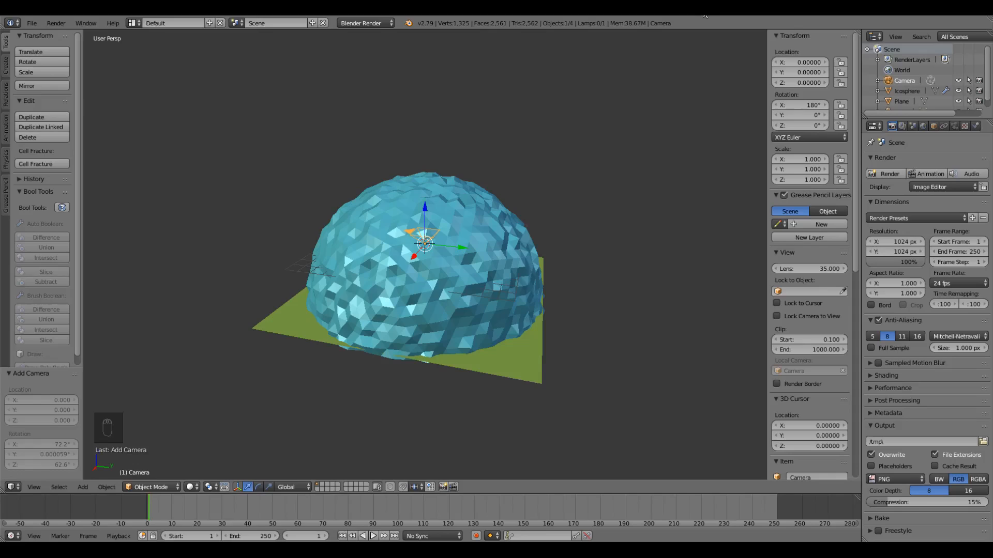
mouse_move(701, 17)
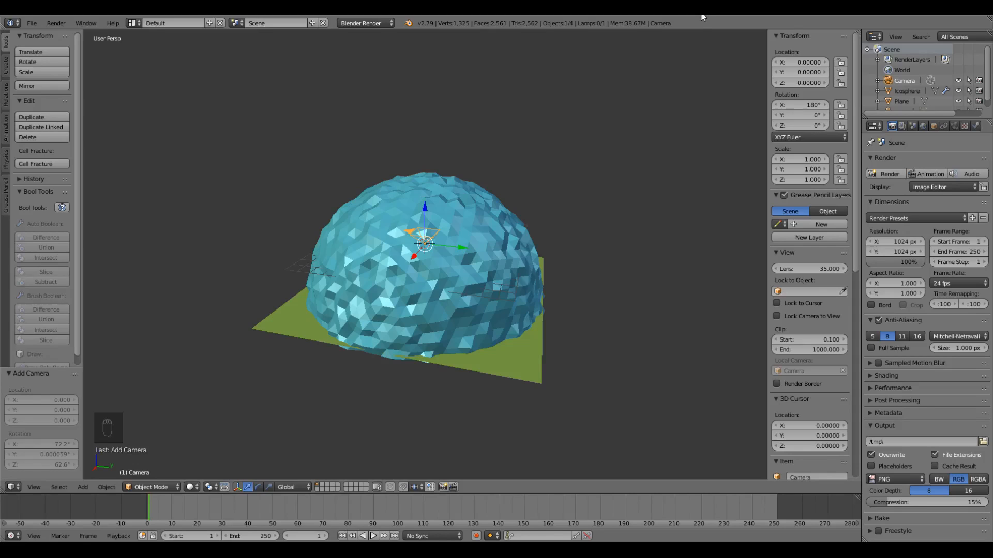
mouse_move(541, 182)
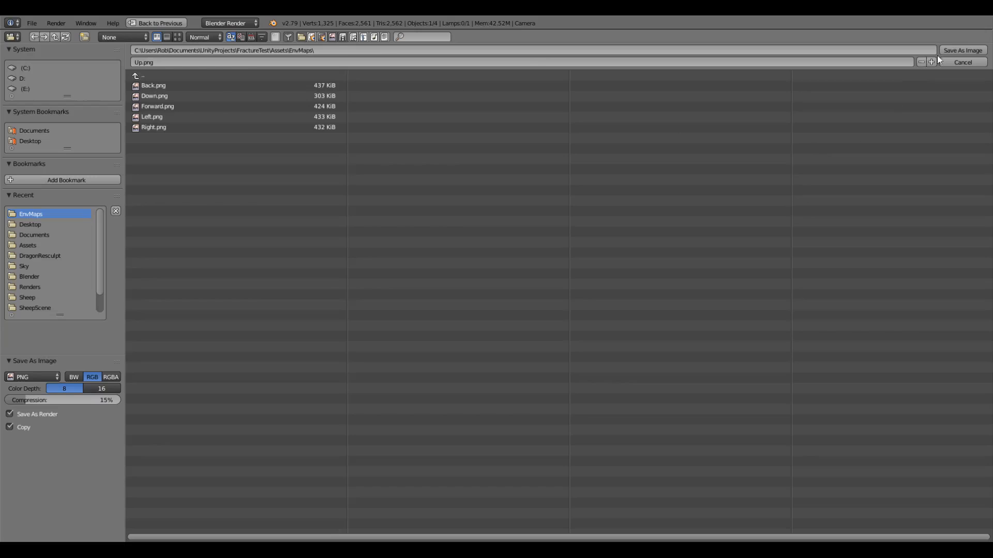
Save the final upward render as Up.png beside the other five PNGs
click(962, 62)
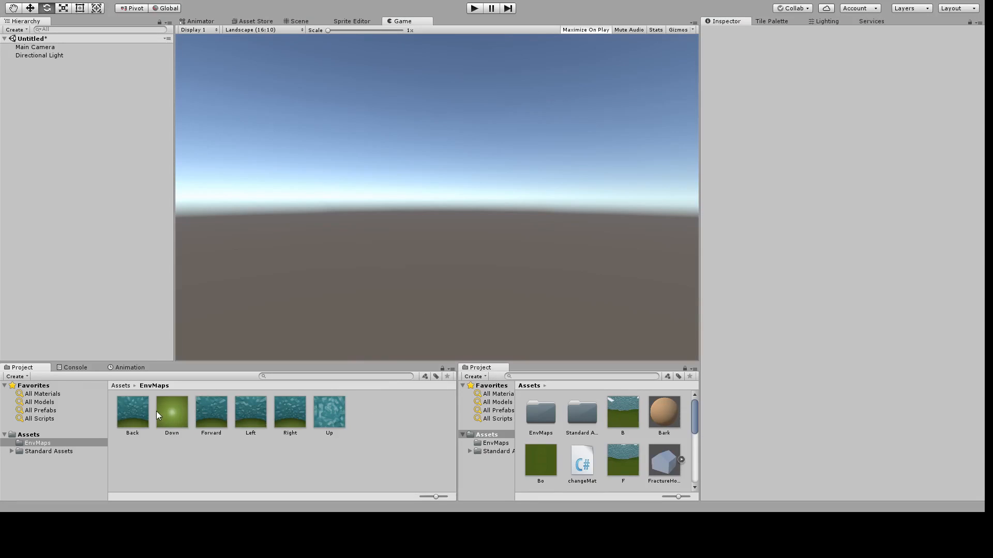
Set all six EnvMaps textures to Clamp wrap, apply, and give the Skybox material the Skybox/6 Sided shader
click(132, 410)
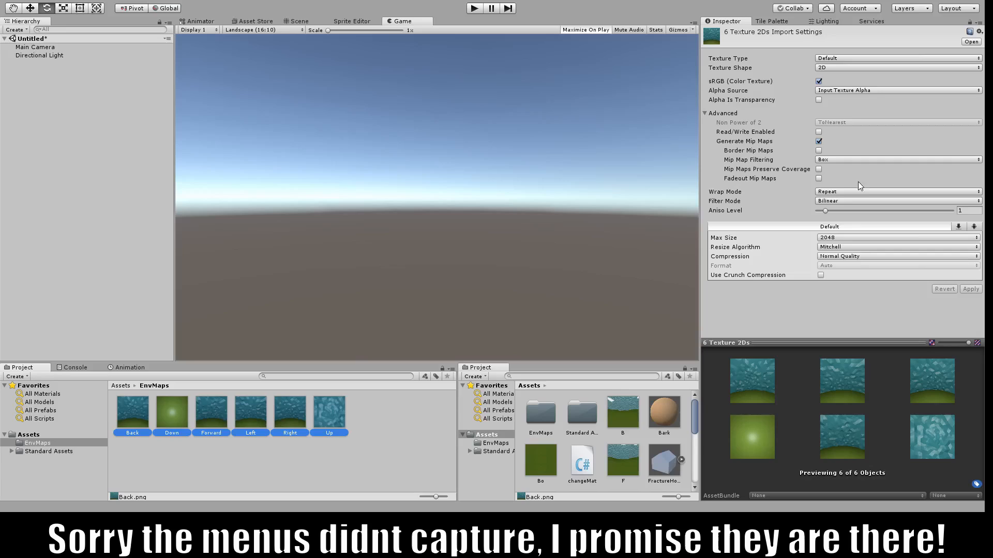
mouse_move(856, 216)
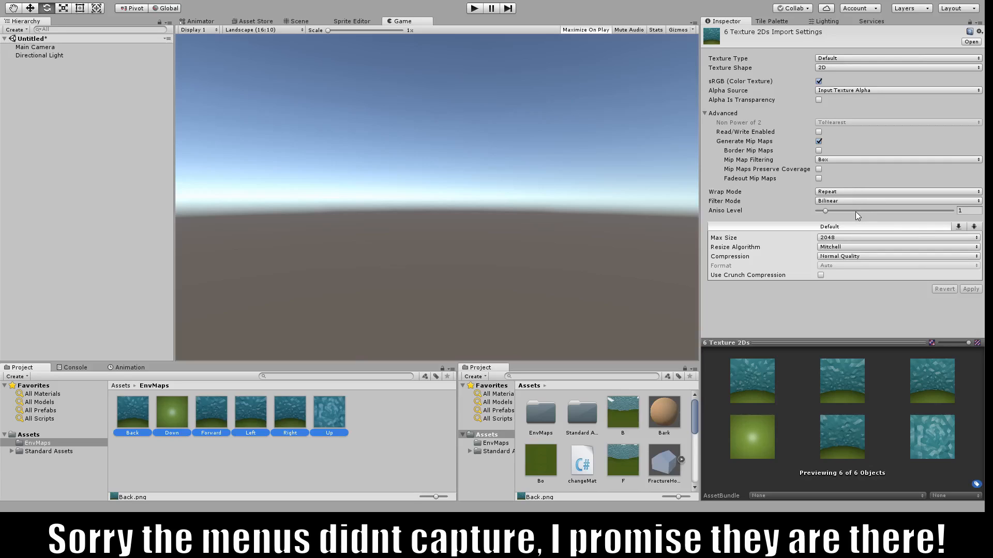
click(896, 191)
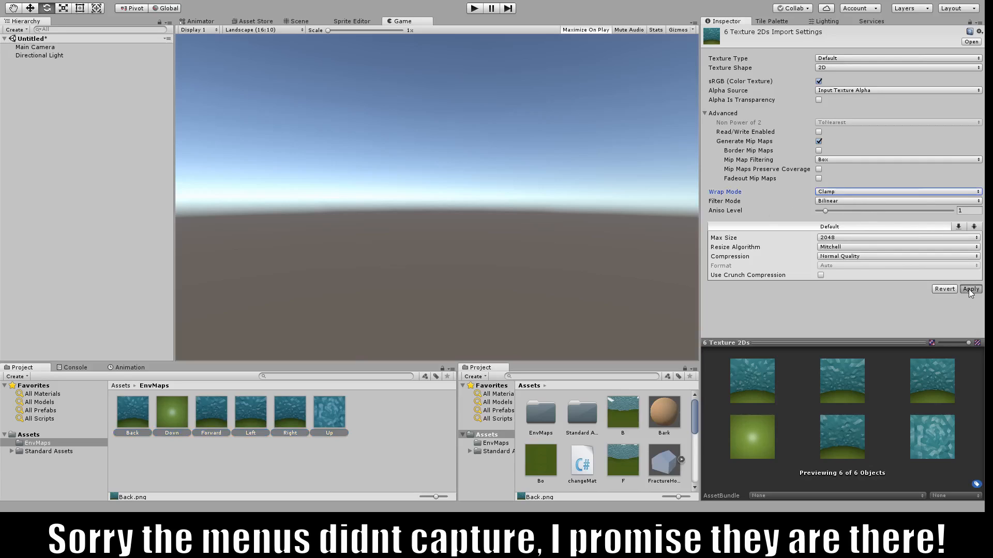
click(970, 288)
text(Skybox)
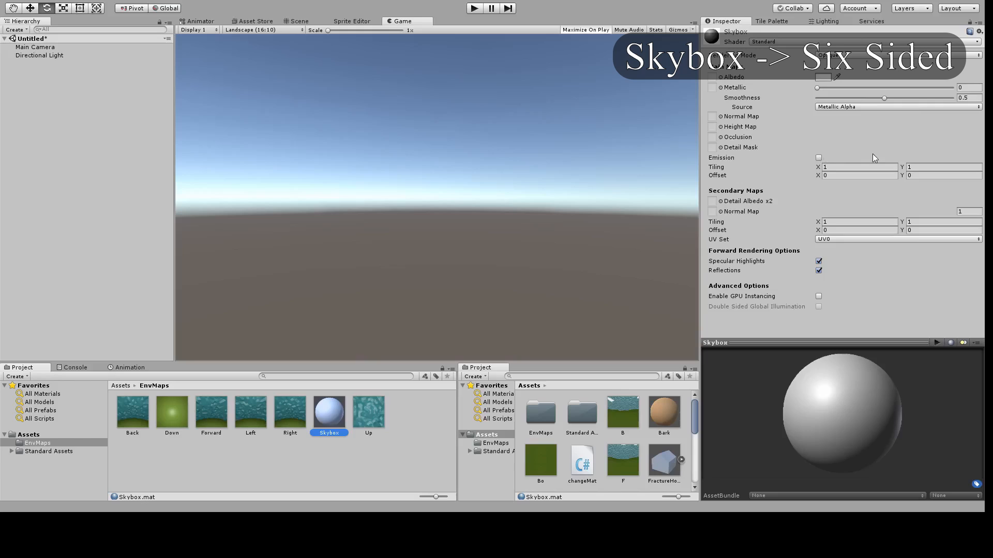
click(886, 41)
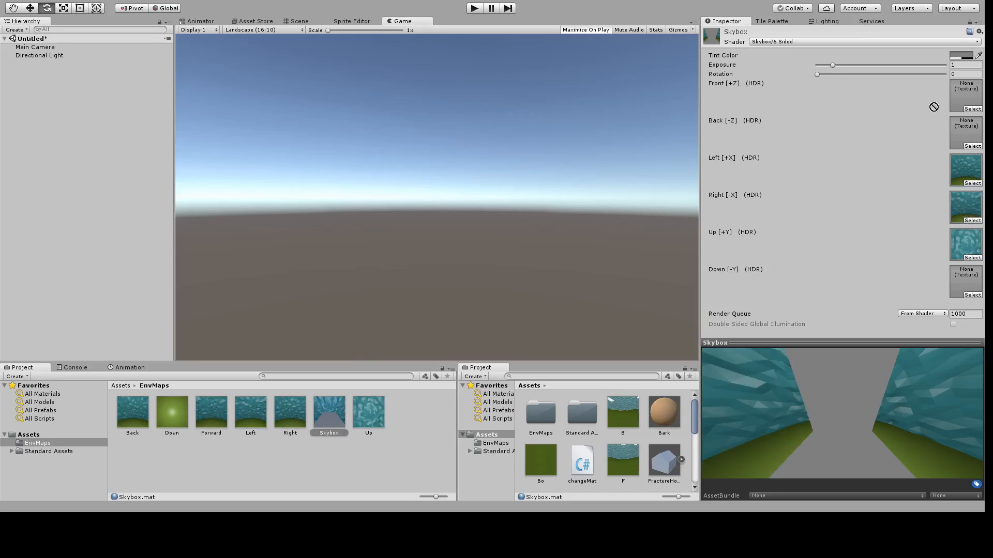
Assign the remaining Forward, Back and Down textures to the skybox faces and select the Main Camera
click(965, 96)
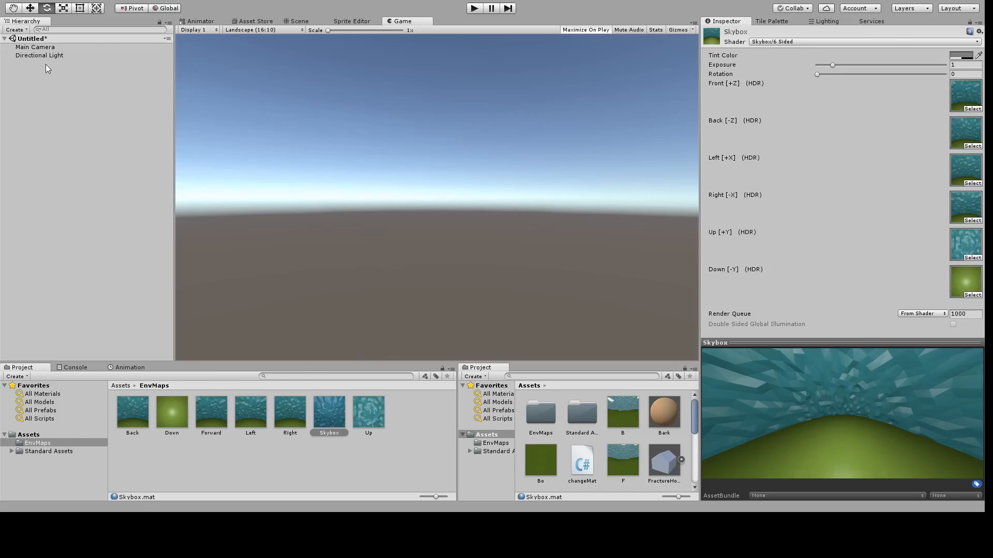
click(35, 46)
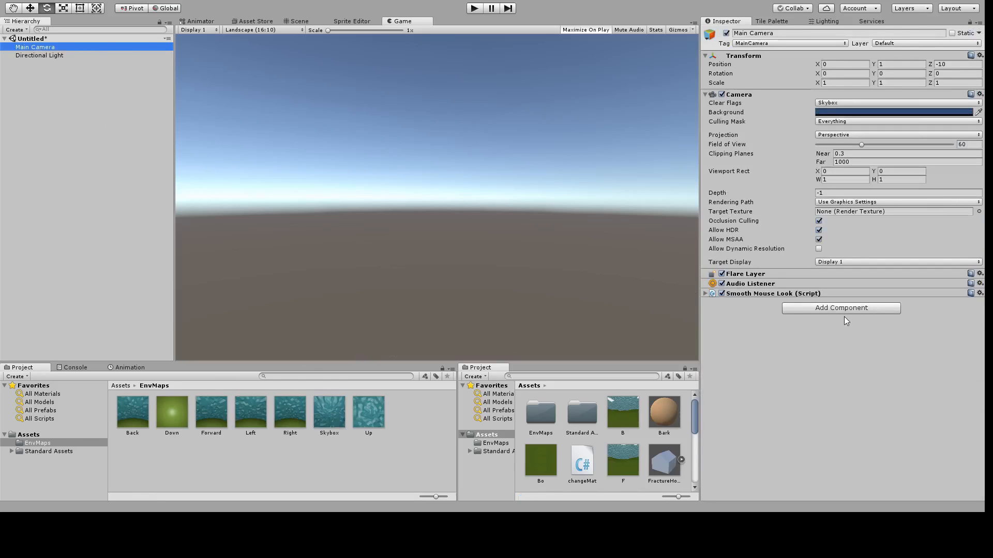